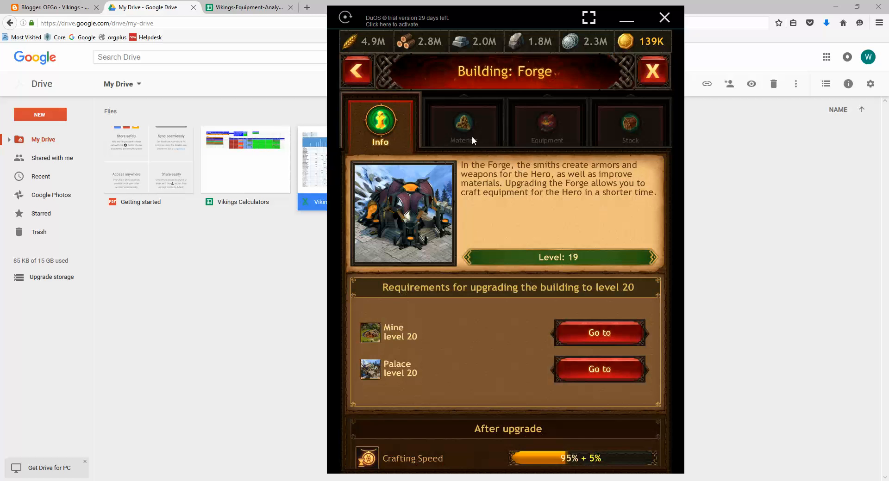
# Step: Browse the forge's craftable helmets list, then return to the equipment categories
pyautogui.click(546, 122)
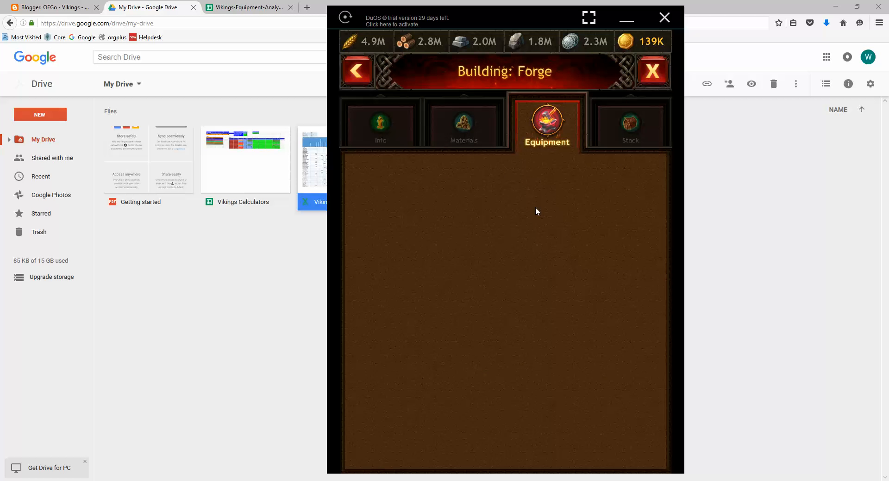
pyautogui.click(546, 124)
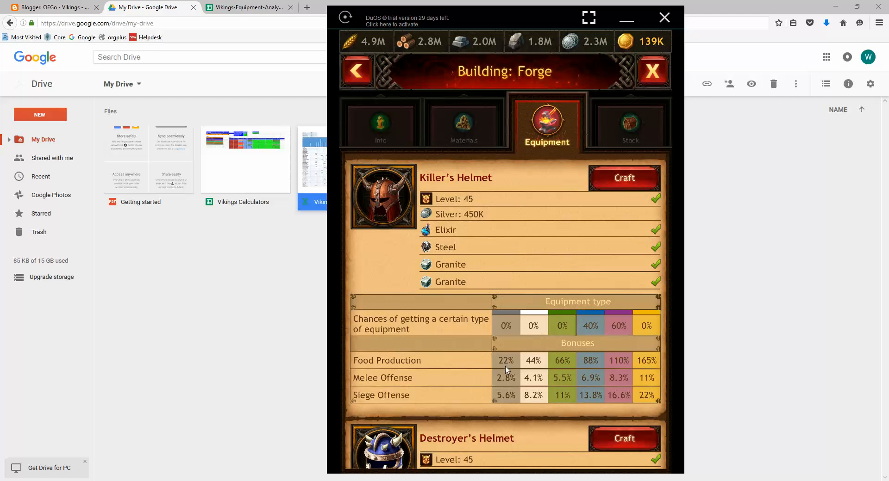
pyautogui.scroll(-3)
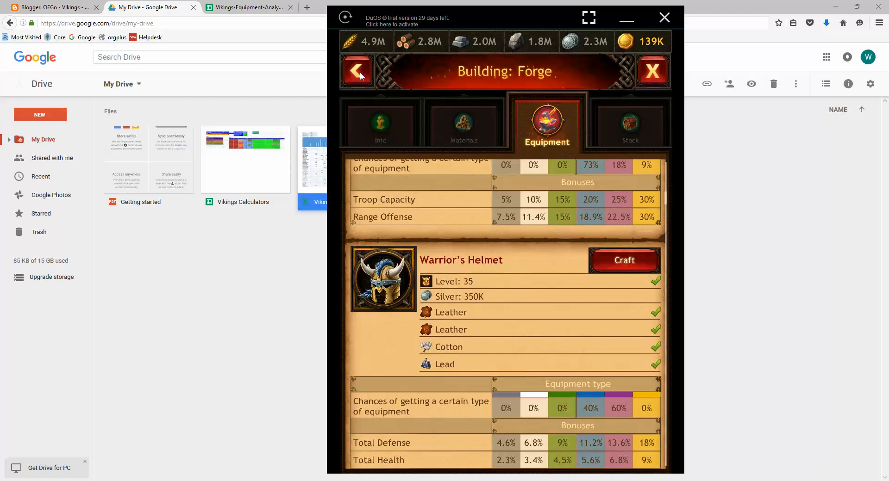
pyautogui.click(357, 71)
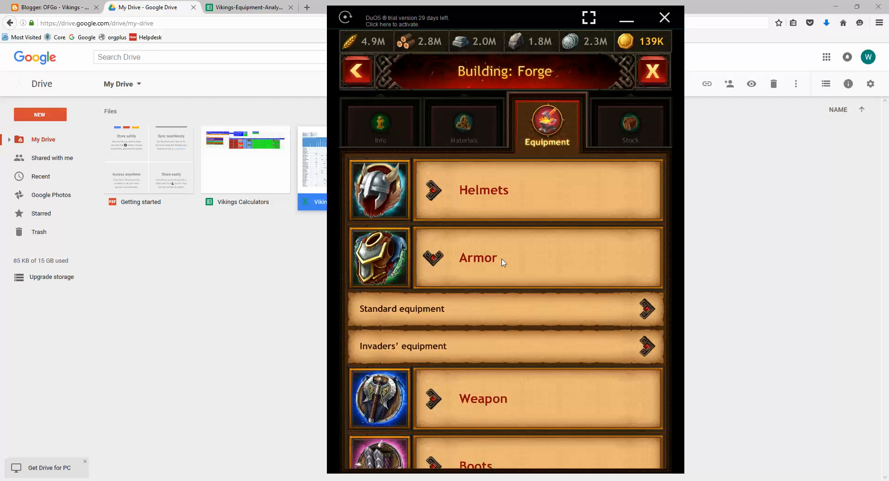
# Step: Look through the standard armor pieces, then open the standard weapons list
pyautogui.click(478, 258)
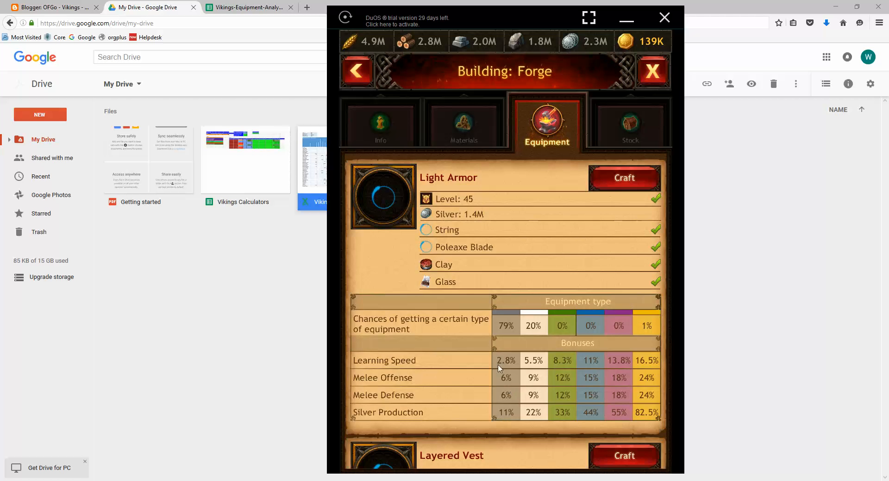
pyautogui.scroll(-3)
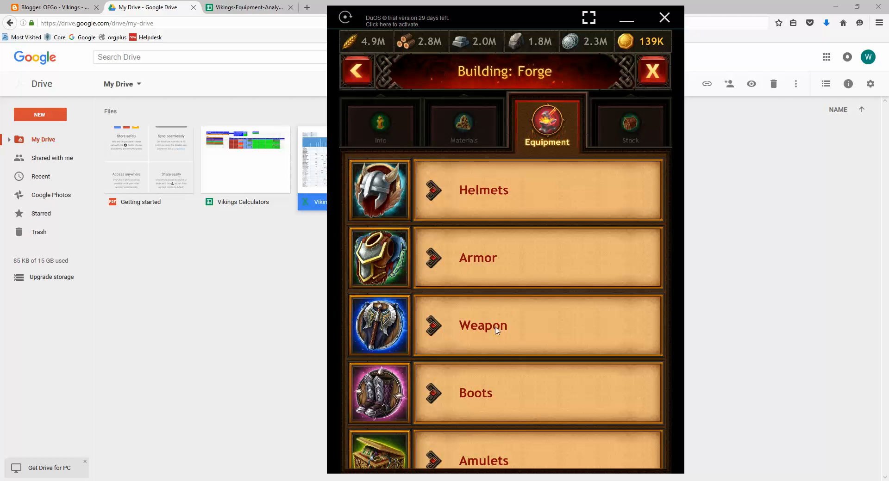
pyautogui.click(483, 325)
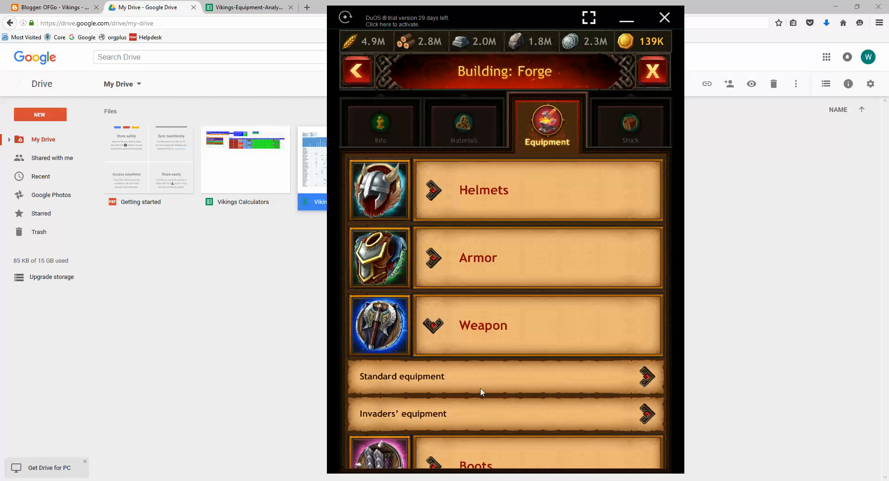
pyautogui.click(482, 325)
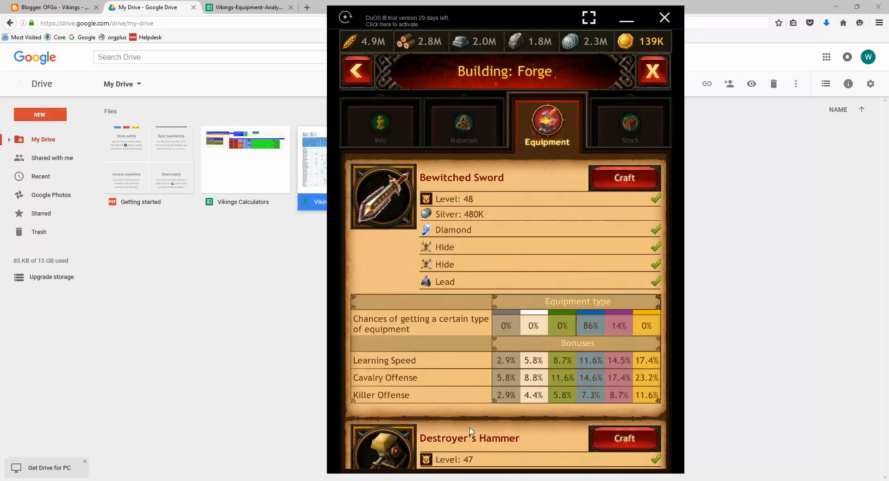
# Step: Scroll the standard weapons down to the Bewitched Sword and Destroyer's Hammer bonuses
pyautogui.scroll(-3)
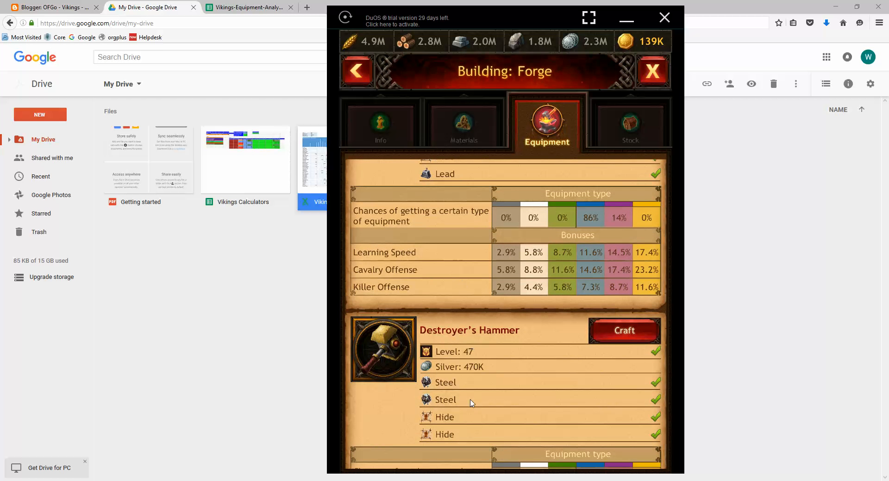
pyautogui.scroll(-3)
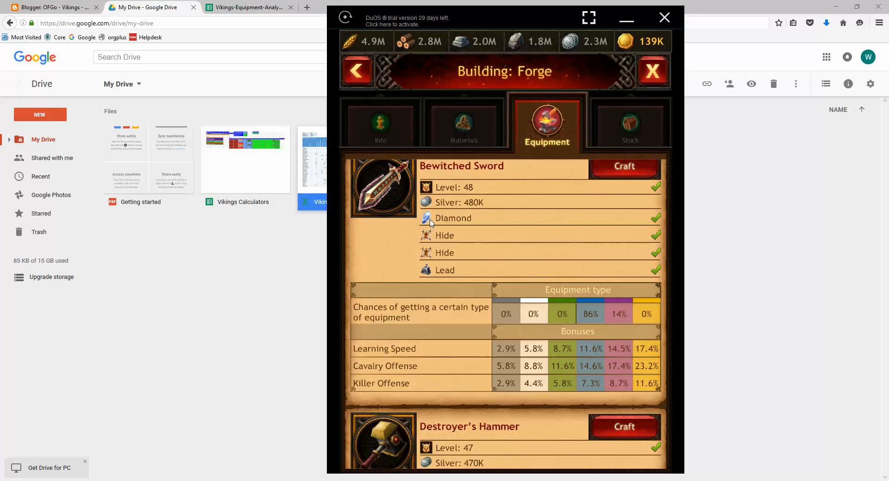
pyautogui.moveTo(497, 366)
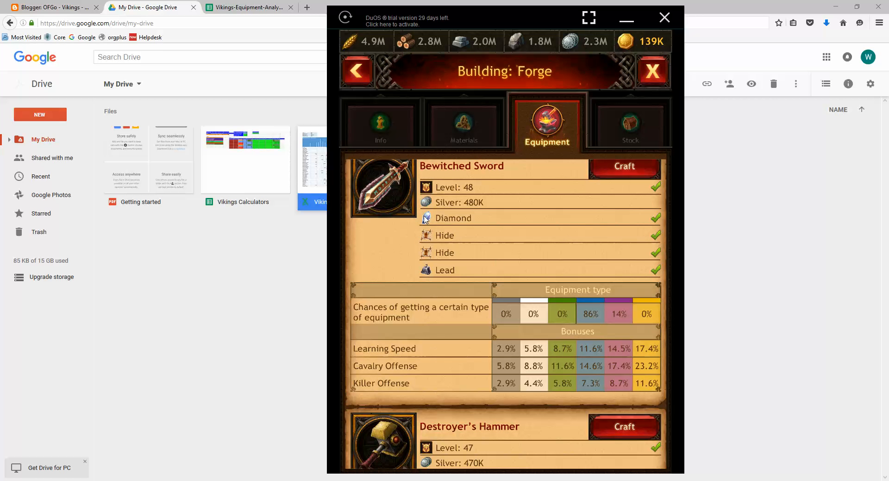
pyautogui.moveTo(415, 373)
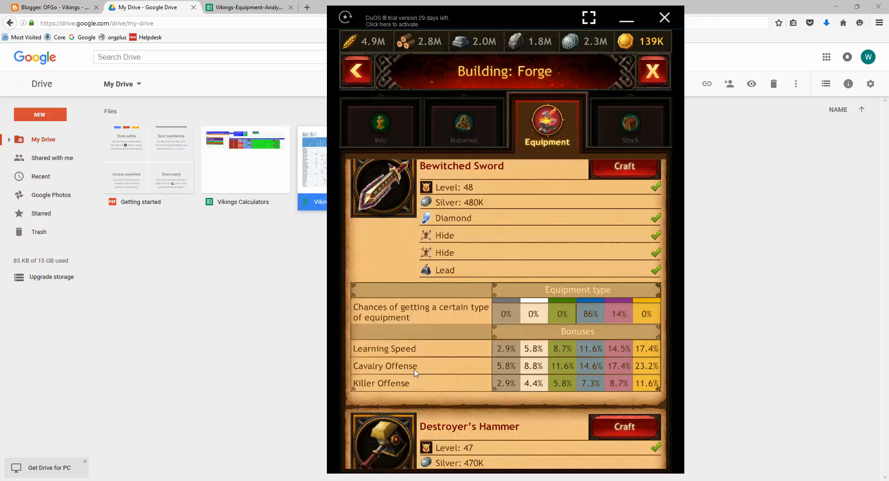
pyautogui.moveTo(405, 385)
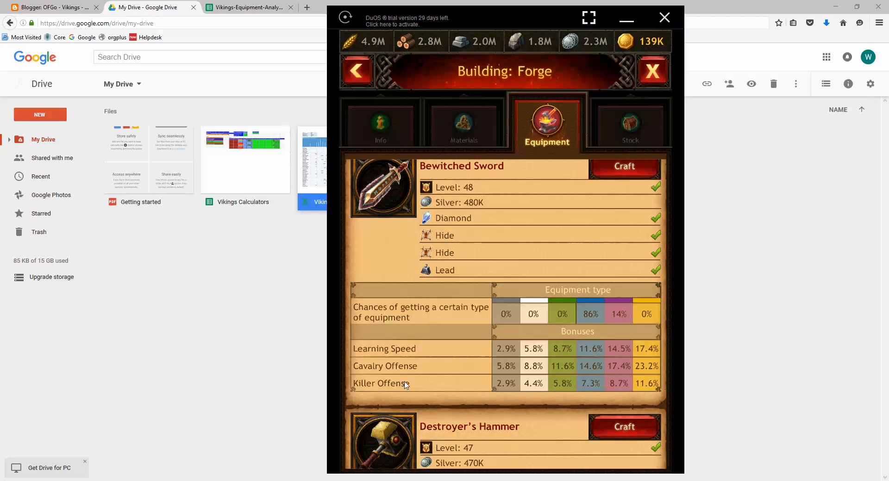
pyautogui.moveTo(433, 375)
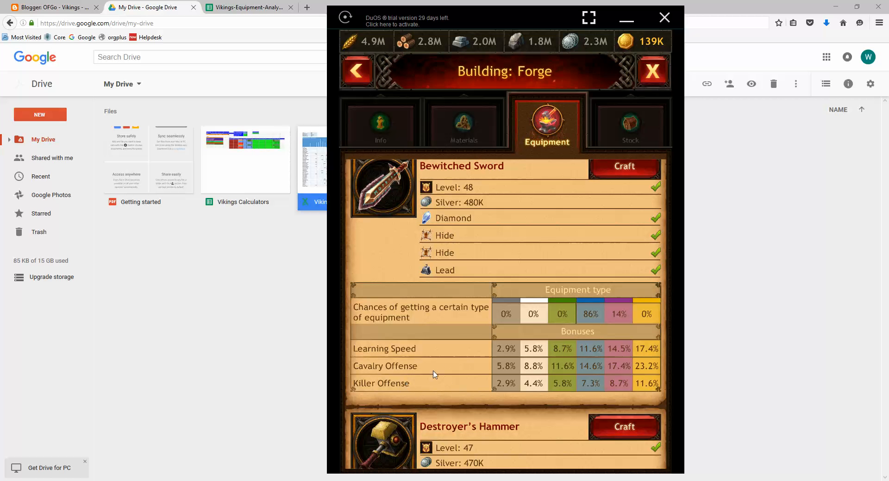
pyautogui.moveTo(414, 393)
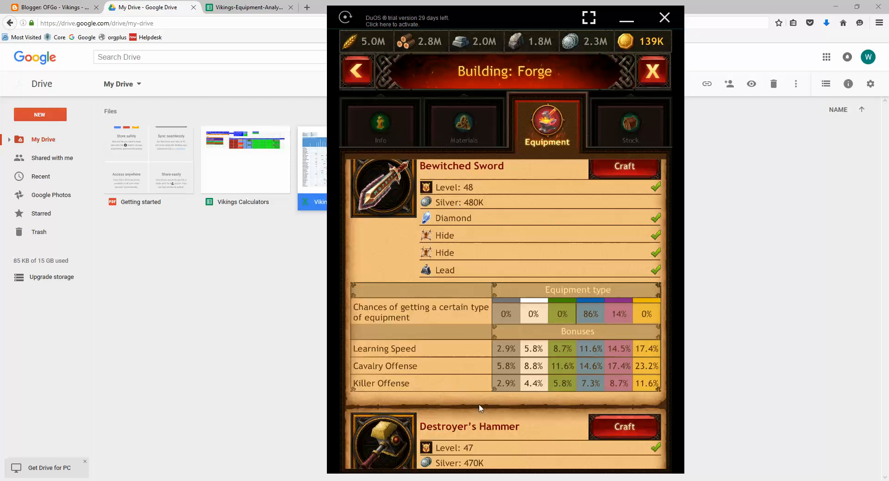
pyautogui.scroll(-3)
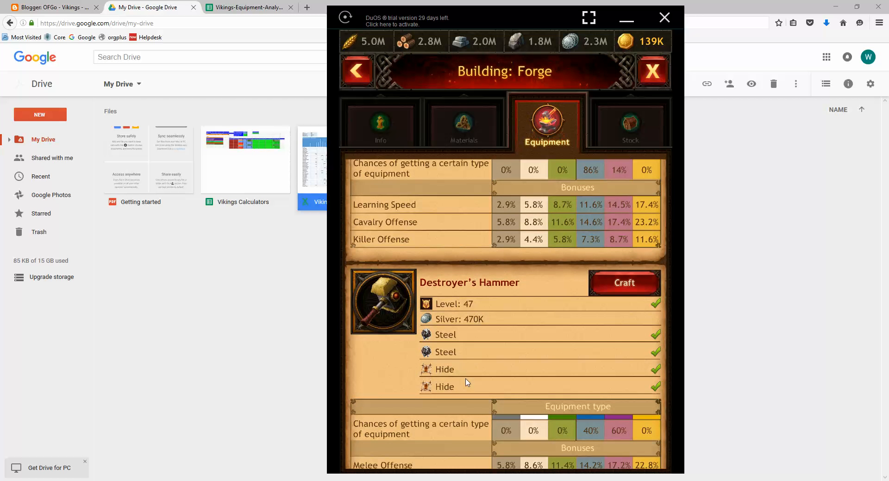
pyautogui.moveTo(473, 234)
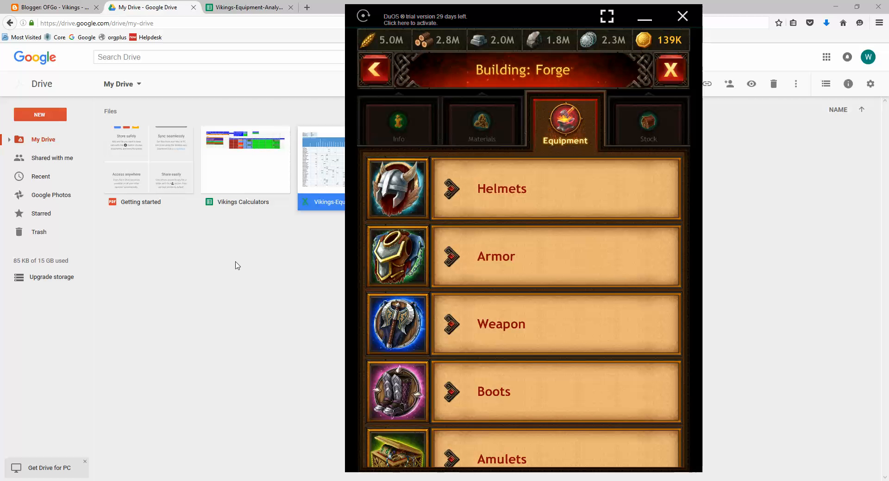
# Step: Open the standard helmets list showing the Killer's Helmet bonuses
pyautogui.click(501, 188)
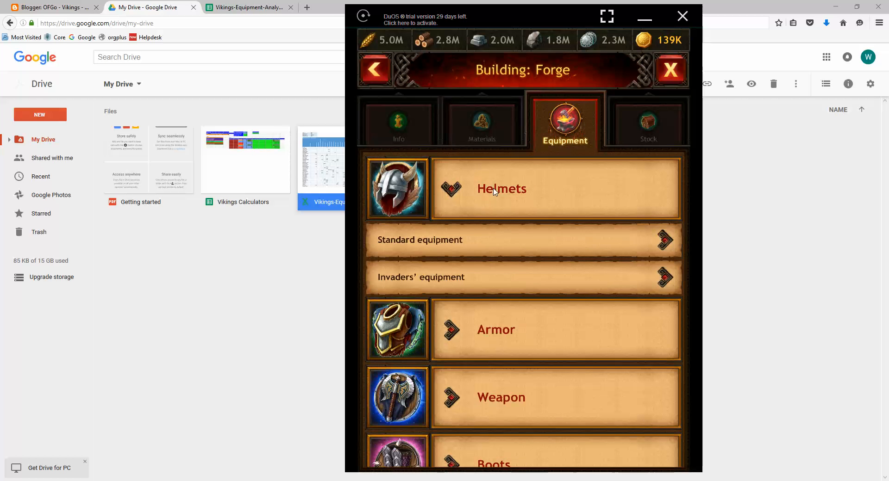
pyautogui.click(501, 188)
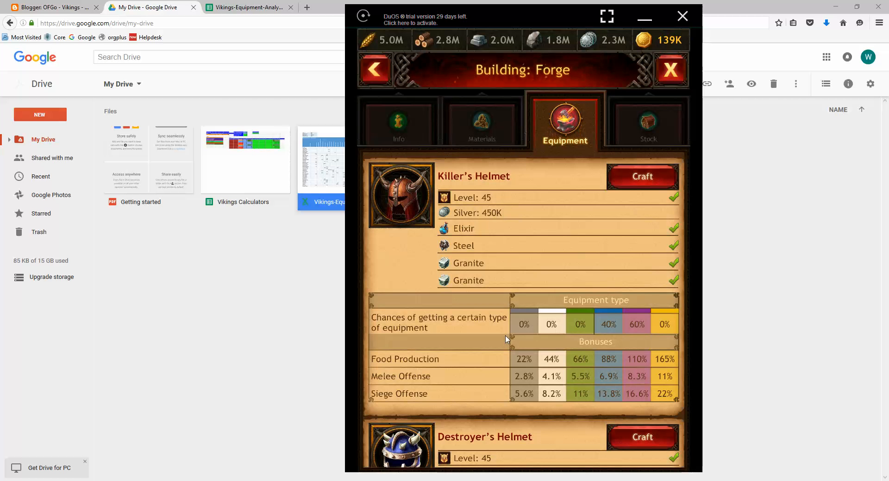
pyautogui.moveTo(497, 130)
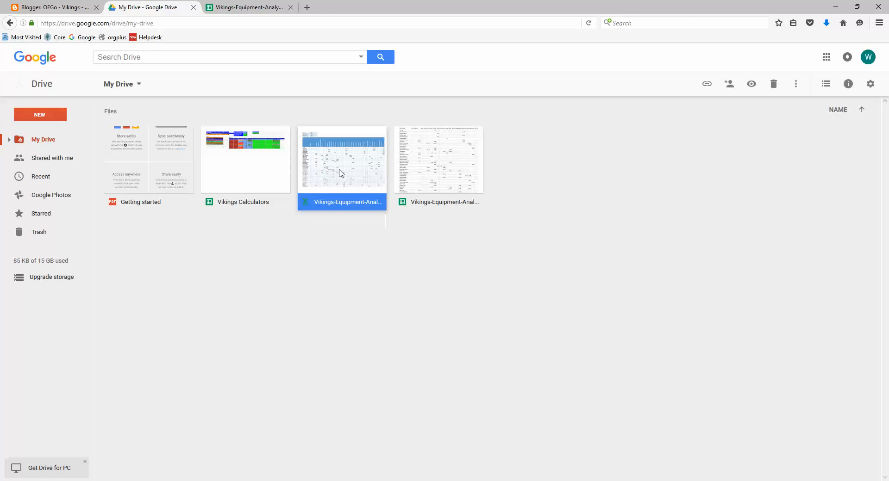
# Step: Preview the Vikings-Equipment-Analysis workbook and show its Sheet1 helmet table
pyautogui.doubleClick(342, 159)
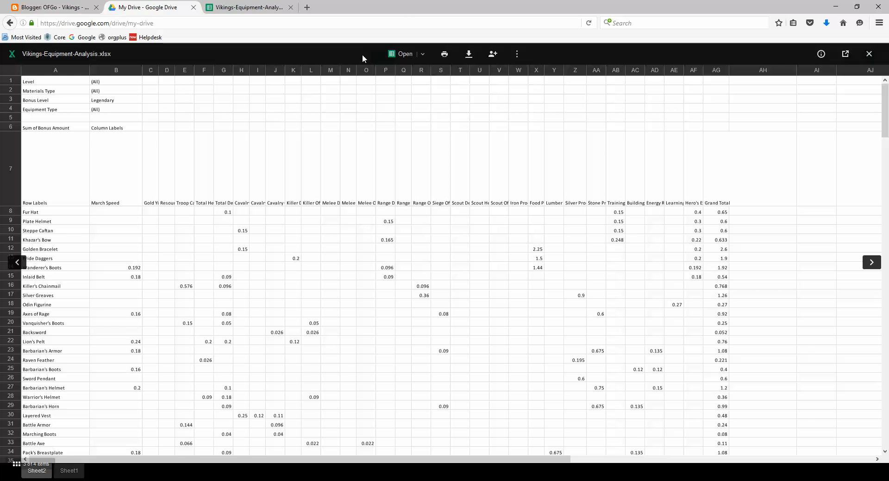
pyautogui.moveTo(403, 54)
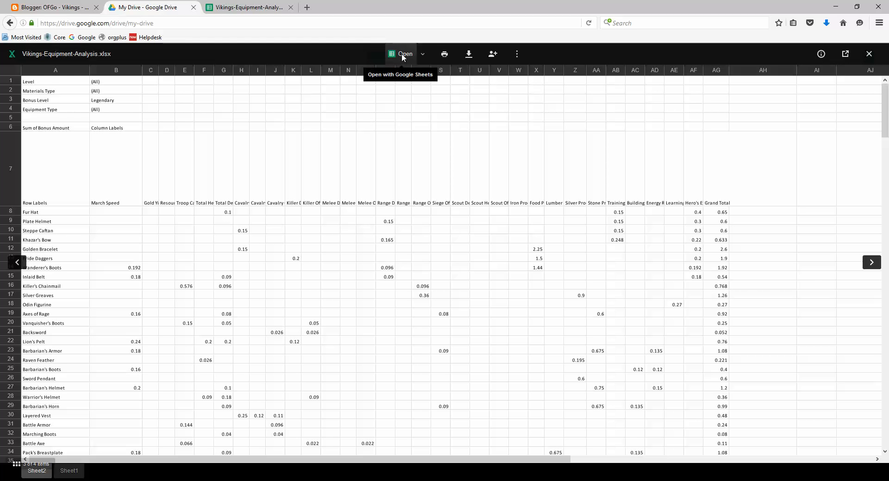
pyautogui.moveTo(469, 53)
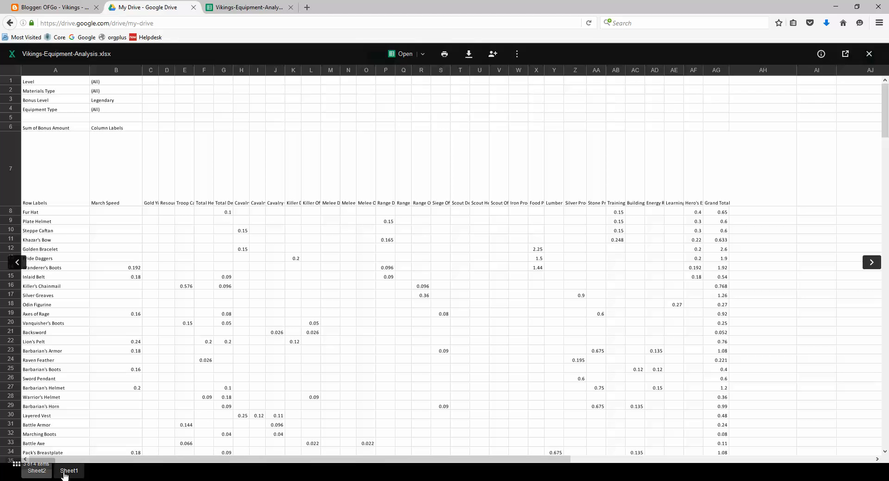
pyautogui.click(68, 471)
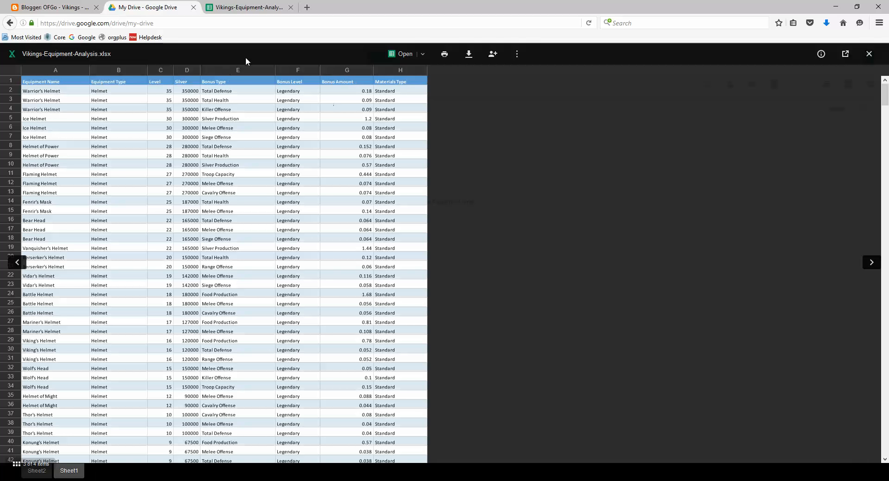
pyautogui.moveTo(401, 54)
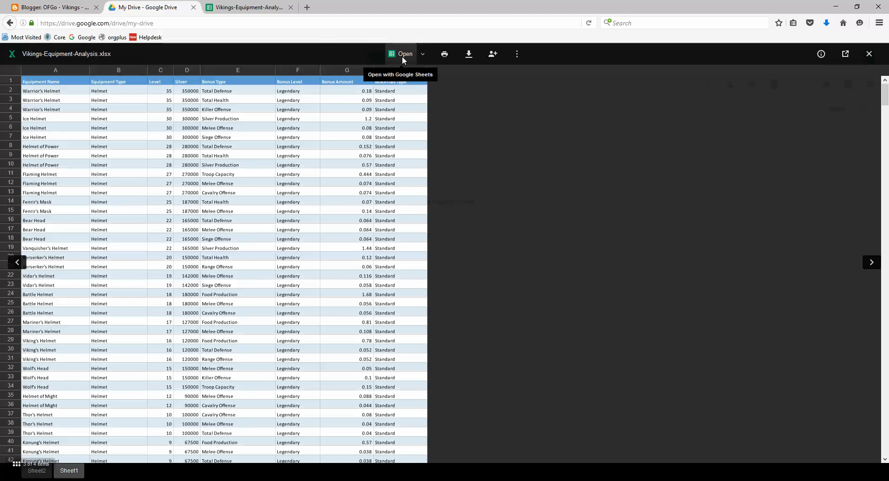
# Step: Open the workbook in Google Sheets and filter the Equipment Type column to Boots only
pyautogui.click(404, 54)
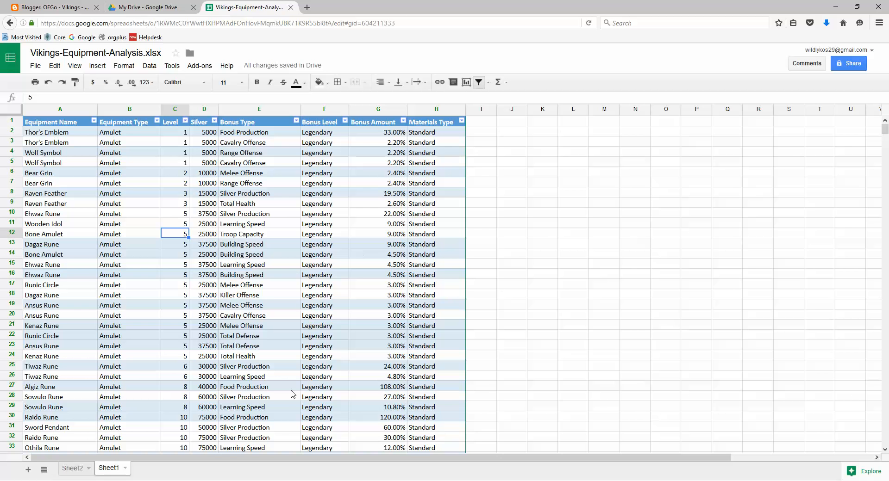
pyautogui.click(259, 153)
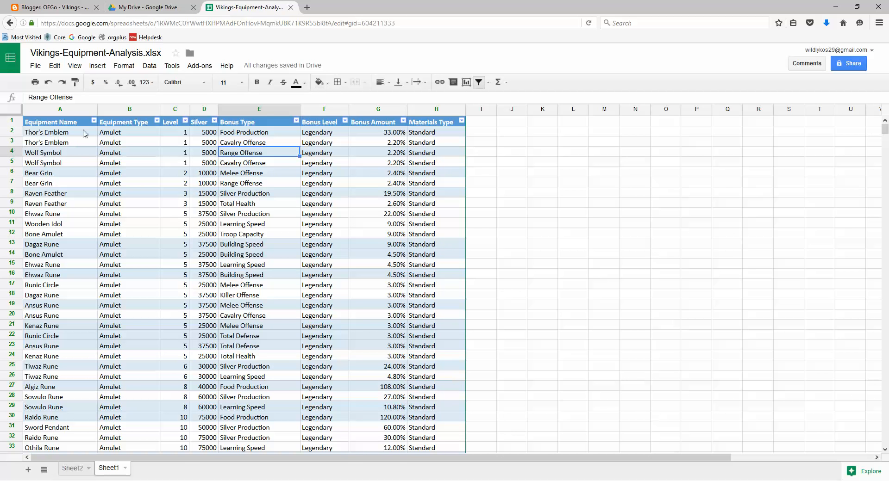
pyautogui.moveTo(143, 197)
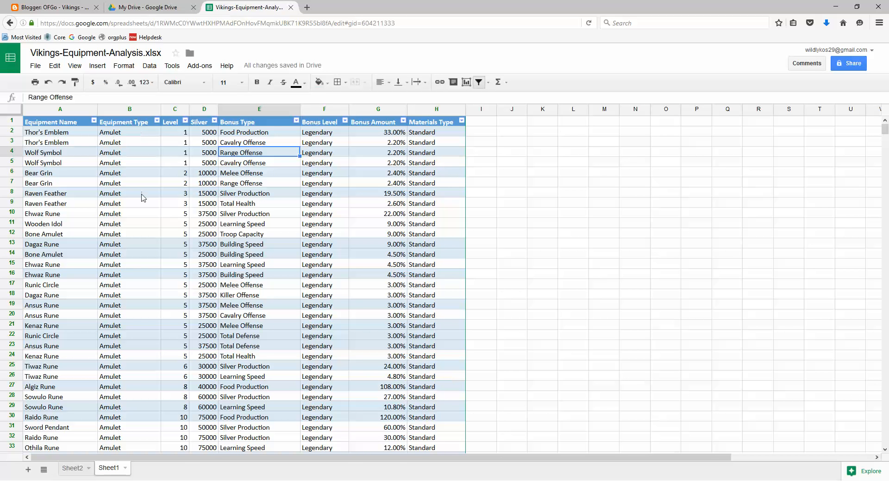
pyautogui.moveTo(385, 141)
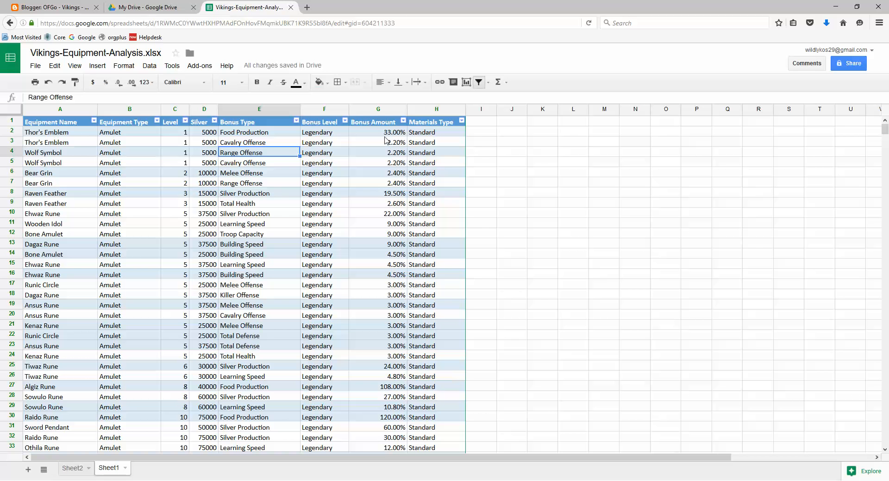
pyautogui.click(259, 133)
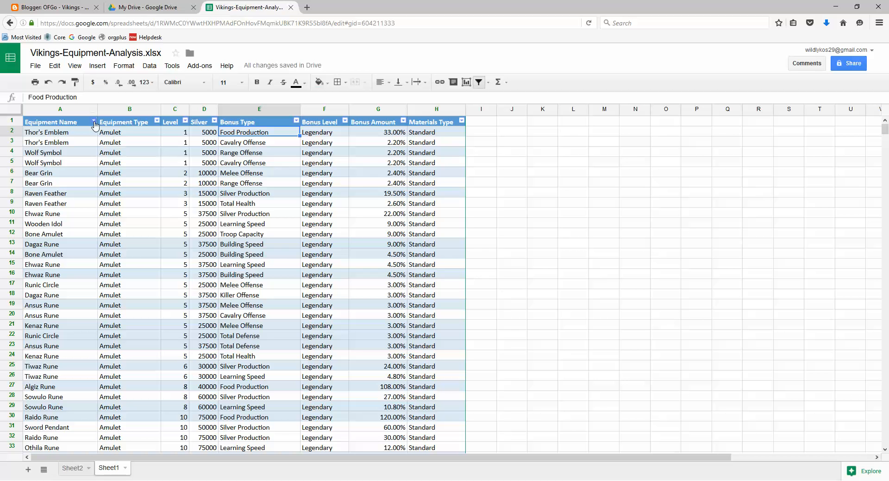
pyautogui.moveTo(153, 123)
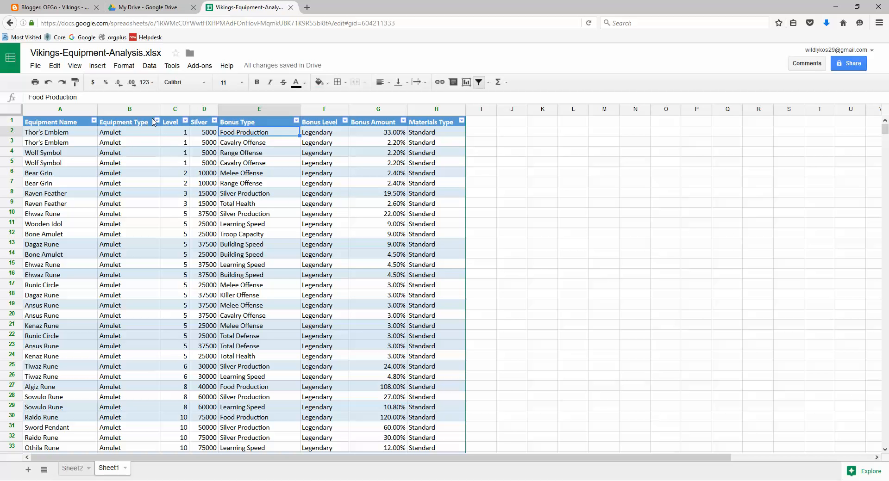
pyautogui.moveTo(190, 120)
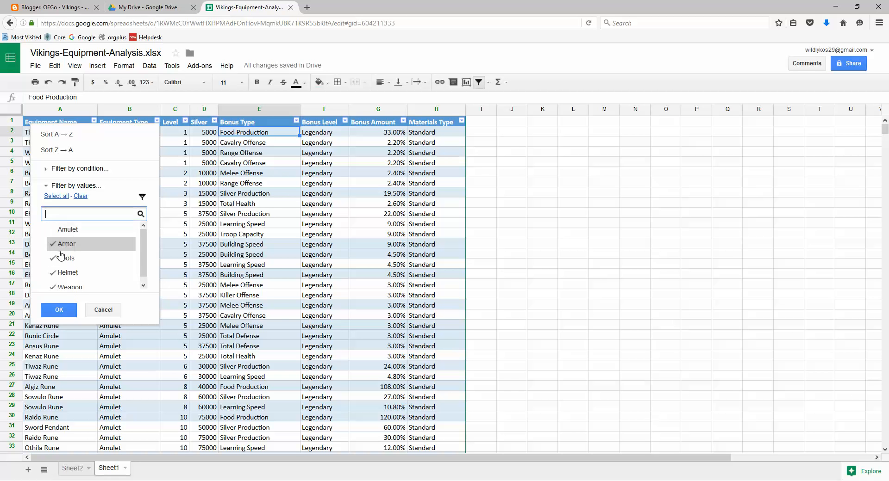
pyautogui.click(67, 243)
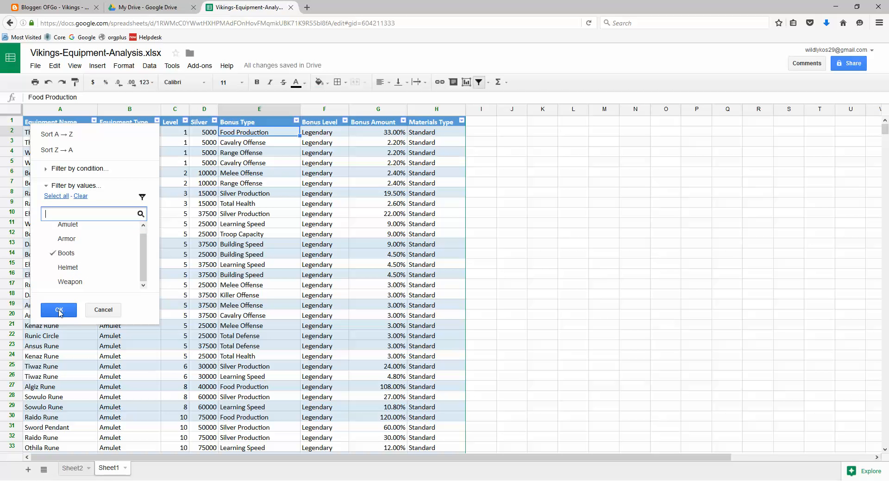
pyautogui.click(59, 309)
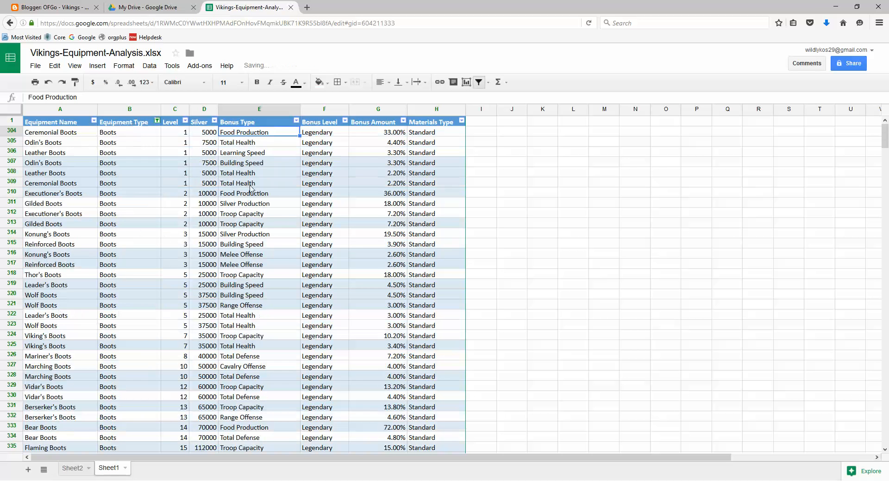
# Step: Add Building Speed to the Bonus Type filter and re-include every equipment type
pyautogui.click(297, 122)
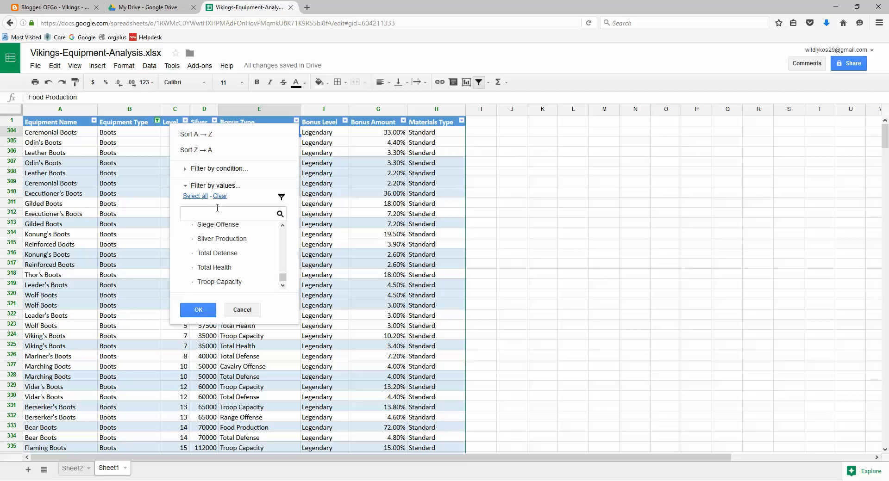
pyautogui.write('buil')
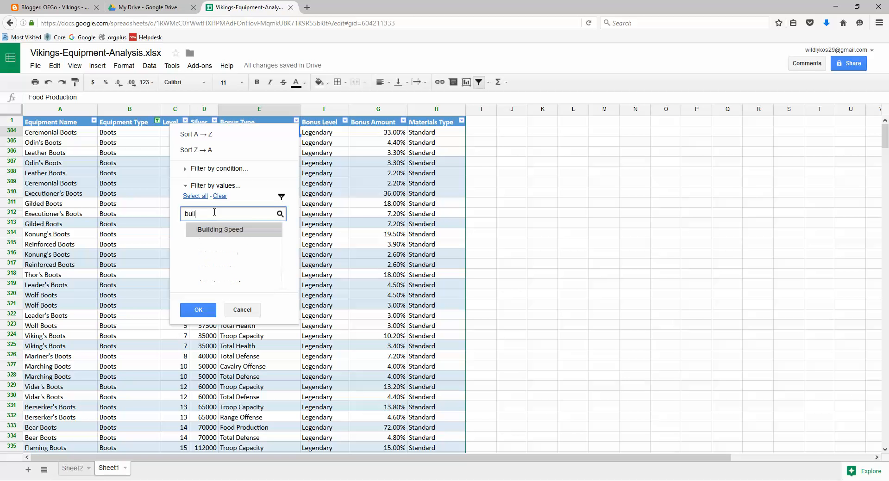
pyautogui.click(221, 229)
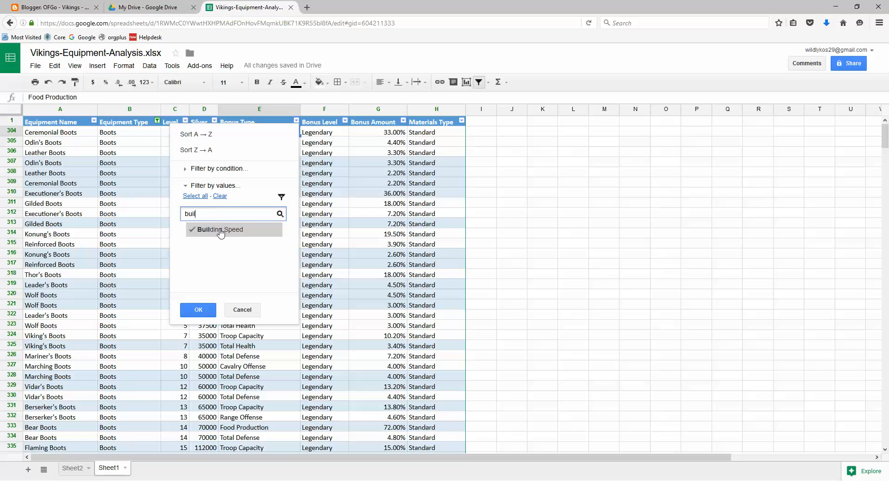
pyautogui.click(199, 310)
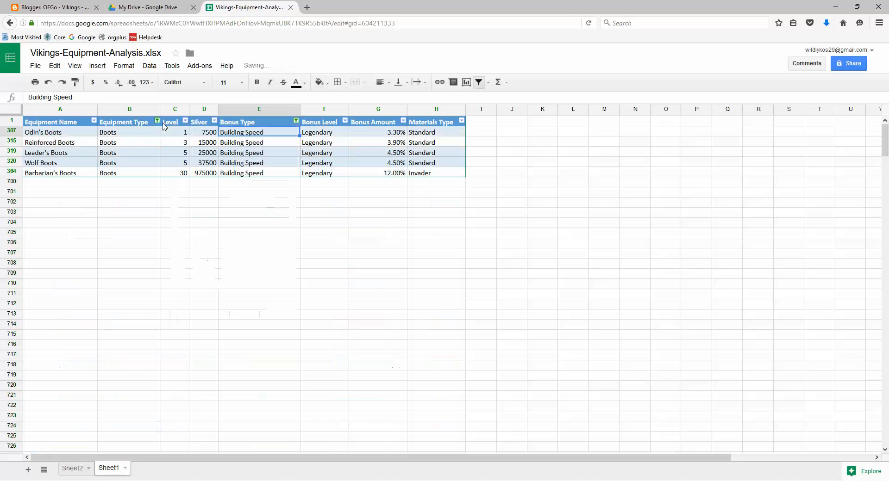
pyautogui.click(157, 120)
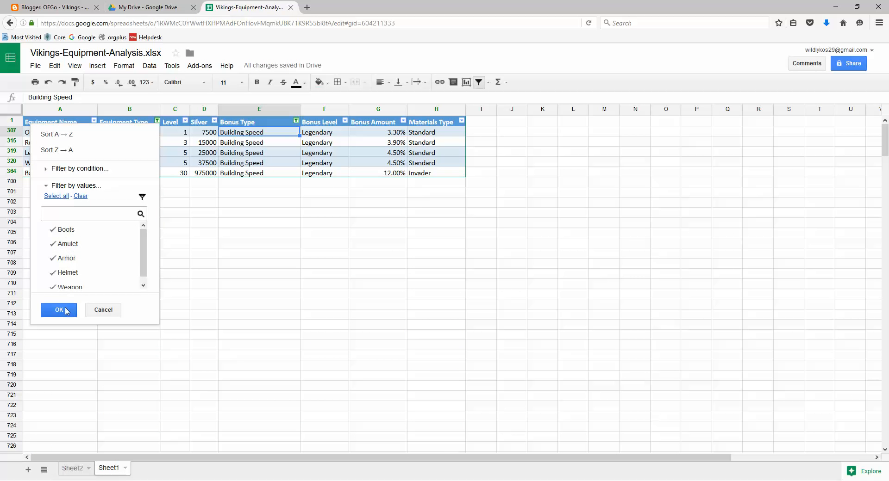
pyautogui.click(59, 310)
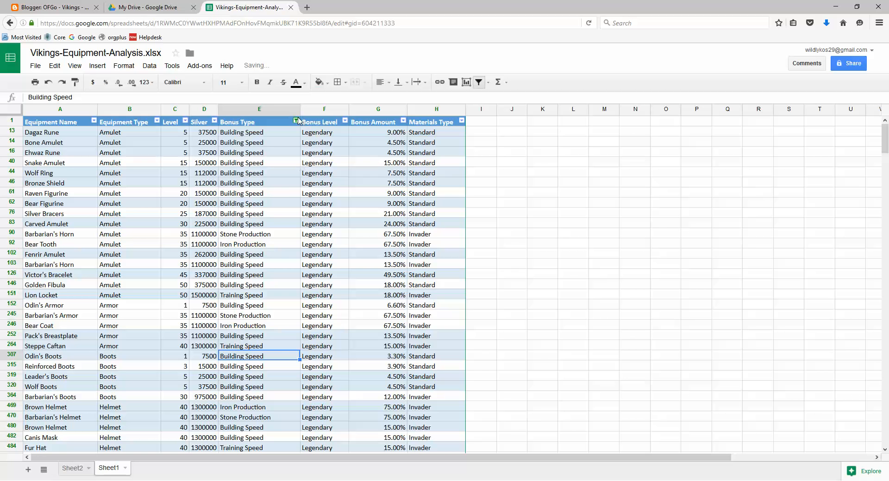
# Step: Narrow the Bonus Type filter so only Building Speed rows remain
pyautogui.click(296, 121)
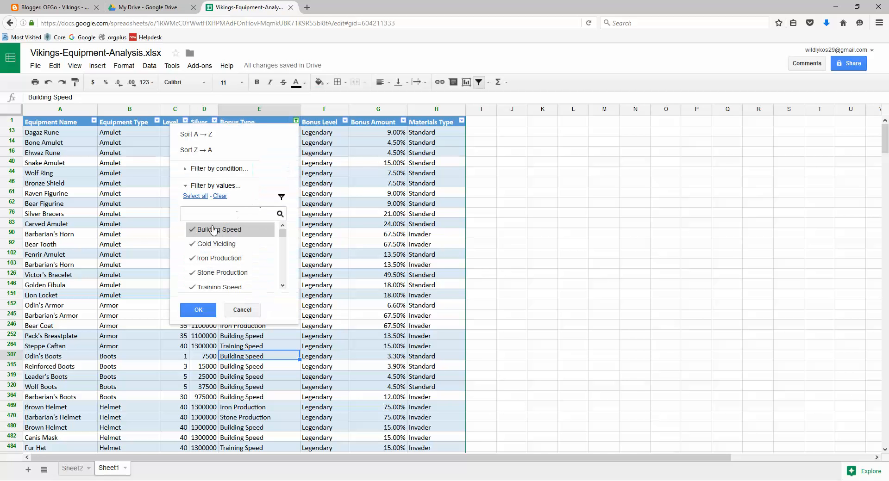
pyautogui.click(232, 215)
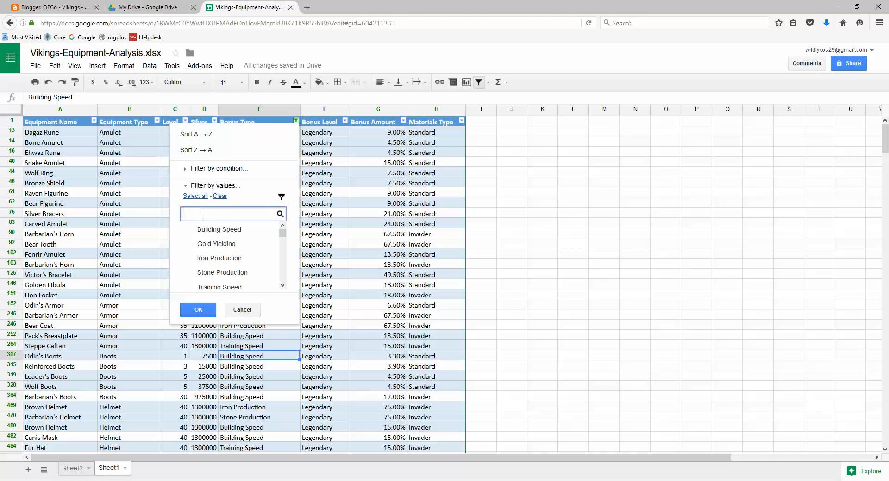
pyautogui.write('biuil')
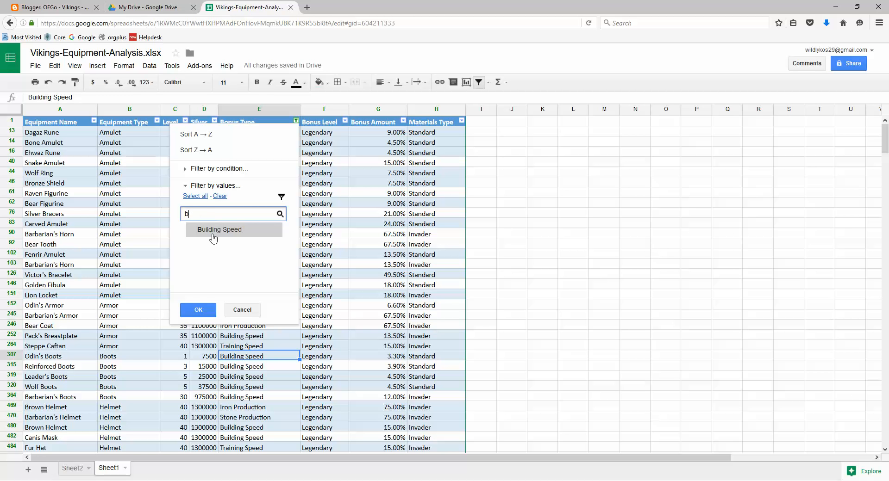
pyautogui.click(219, 229)
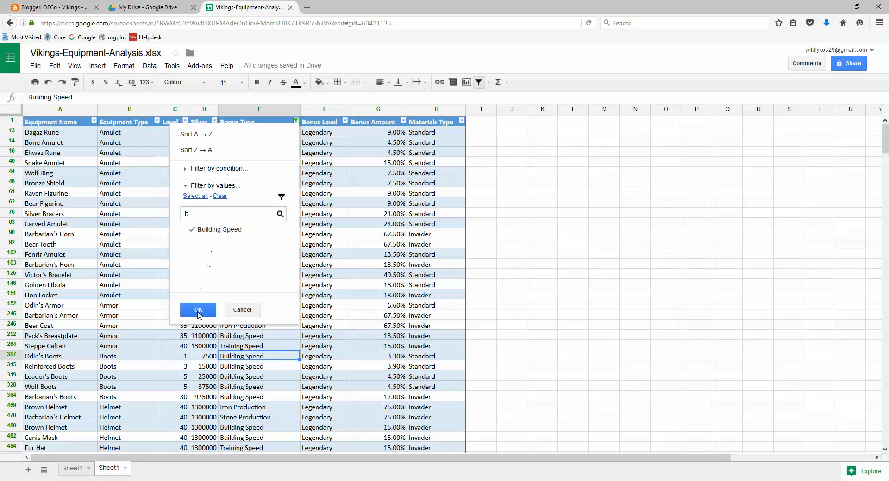
pyautogui.click(198, 310)
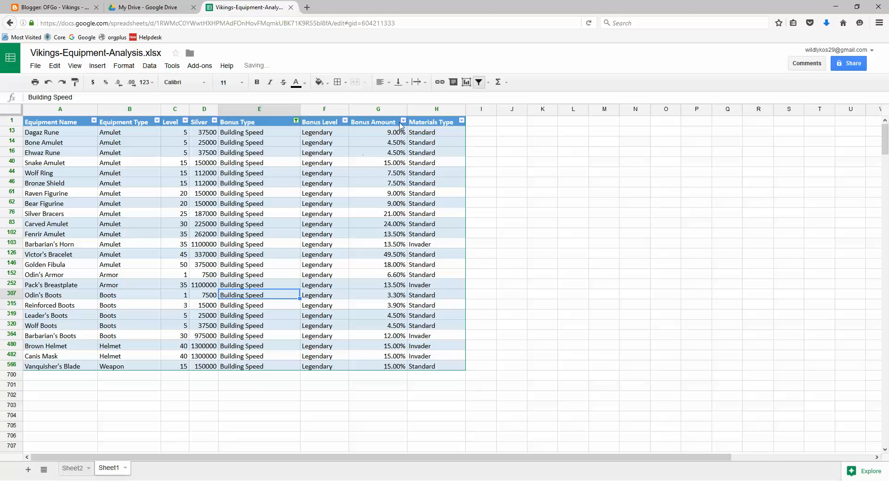
pyautogui.click(402, 121)
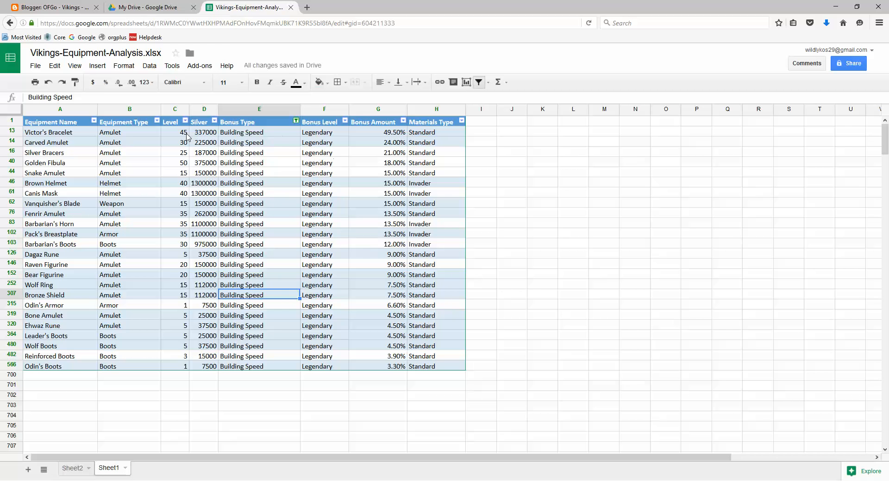
pyautogui.click(175, 132)
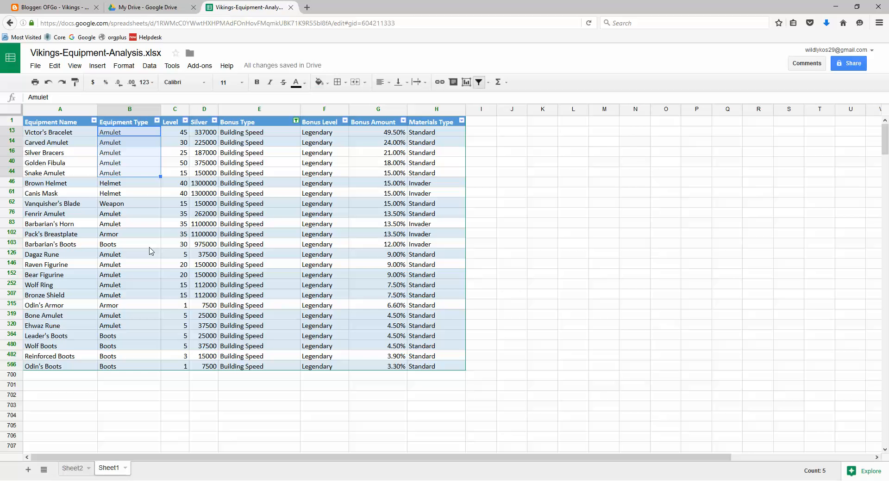
pyautogui.moveTo(378, 141)
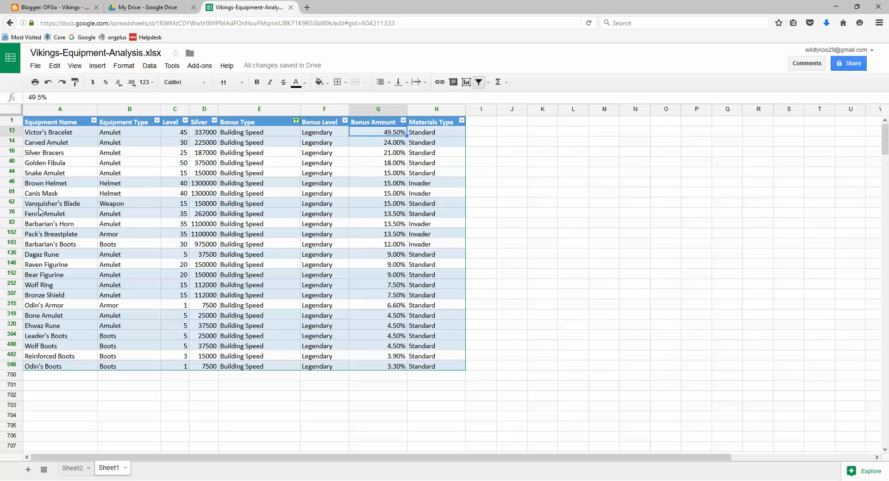
pyautogui.click(130, 182)
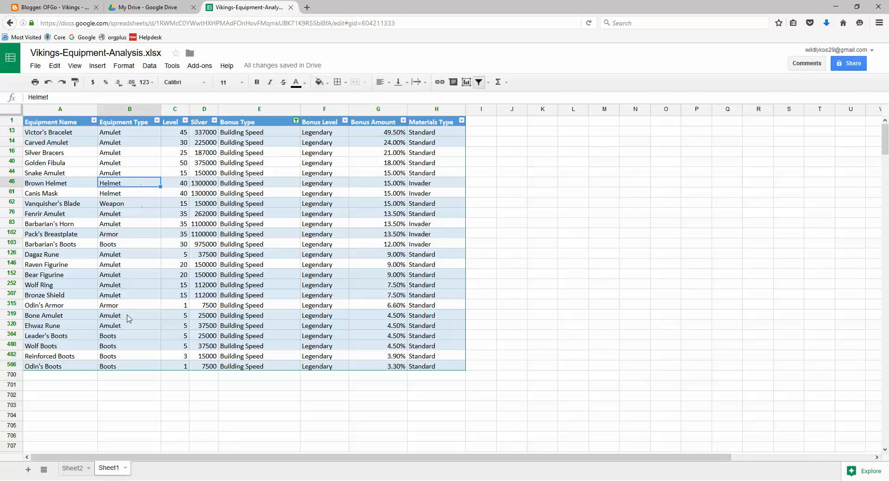
pyautogui.click(378, 183)
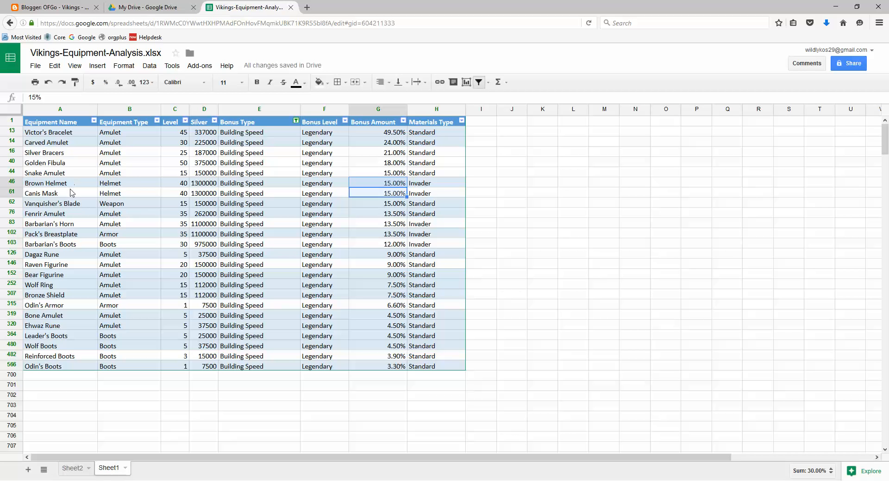
pyautogui.moveTo(71, 197)
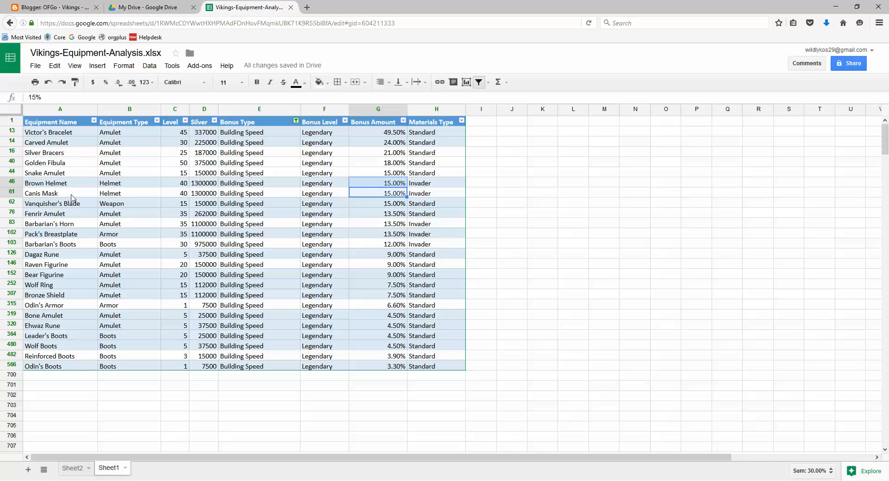
pyautogui.moveTo(128, 189)
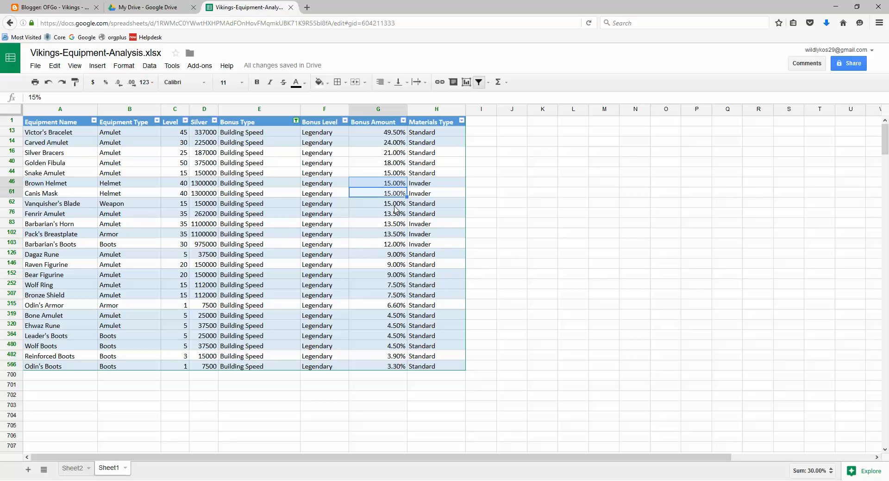
pyautogui.click(378, 203)
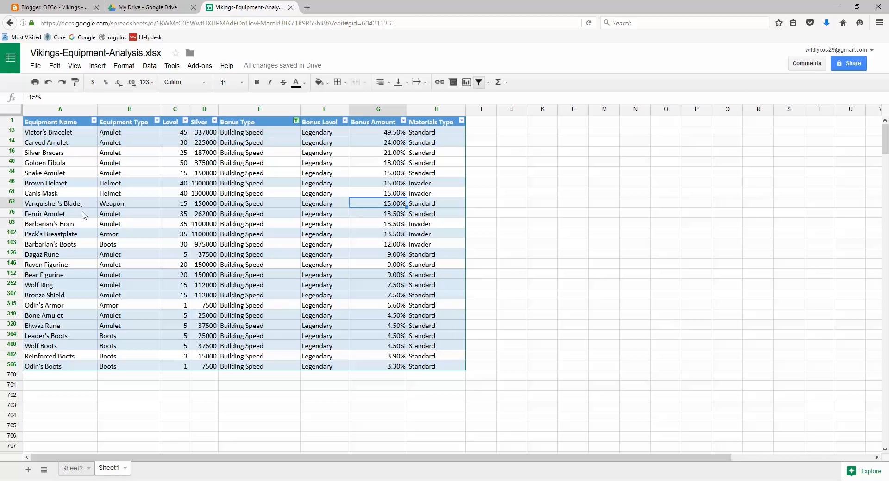
pyautogui.moveTo(107, 208)
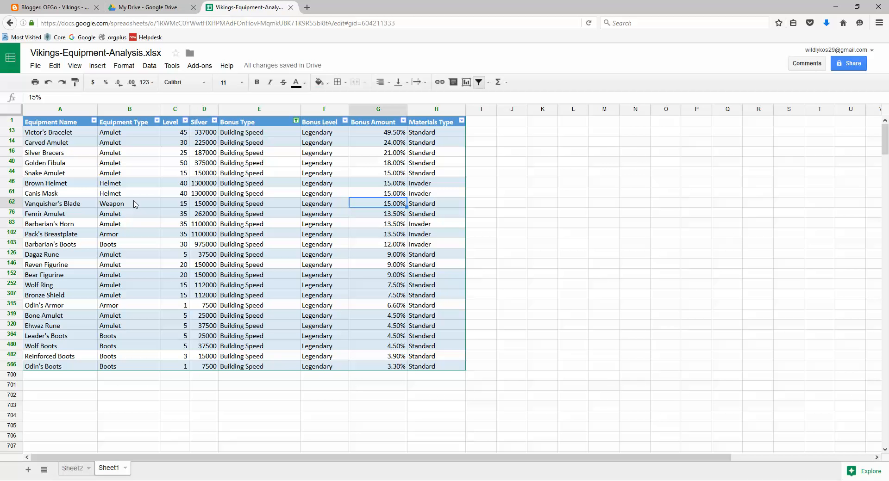
pyautogui.moveTo(277, 171)
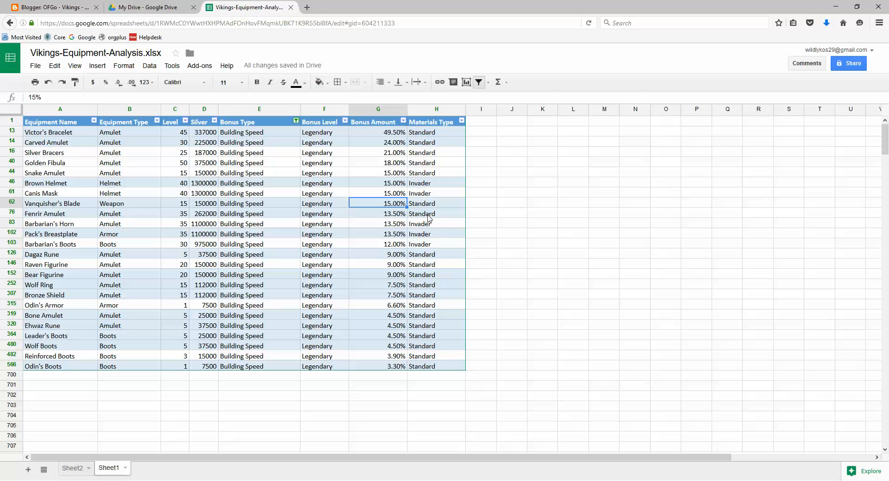
pyautogui.moveTo(396, 247)
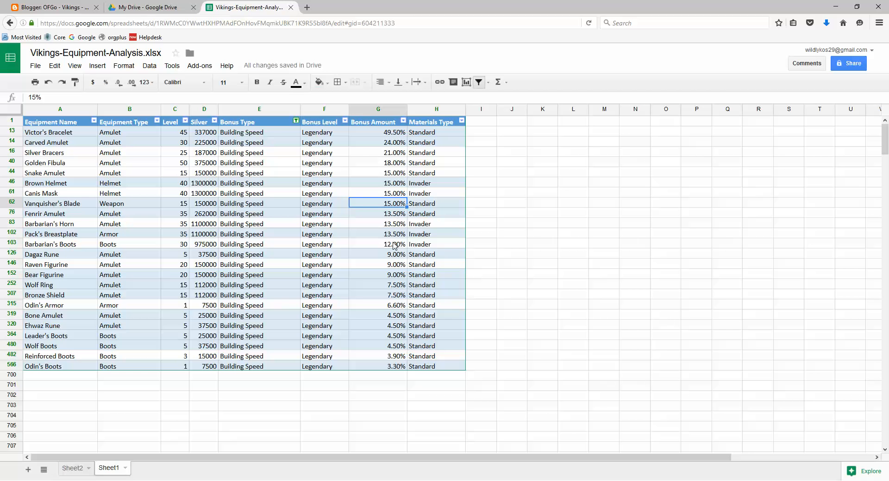
pyautogui.click(378, 245)
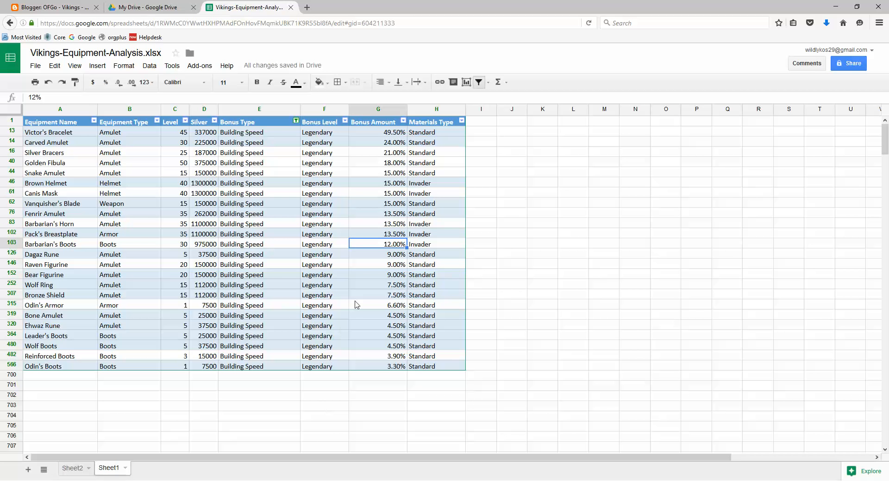
pyautogui.moveTo(433, 245)
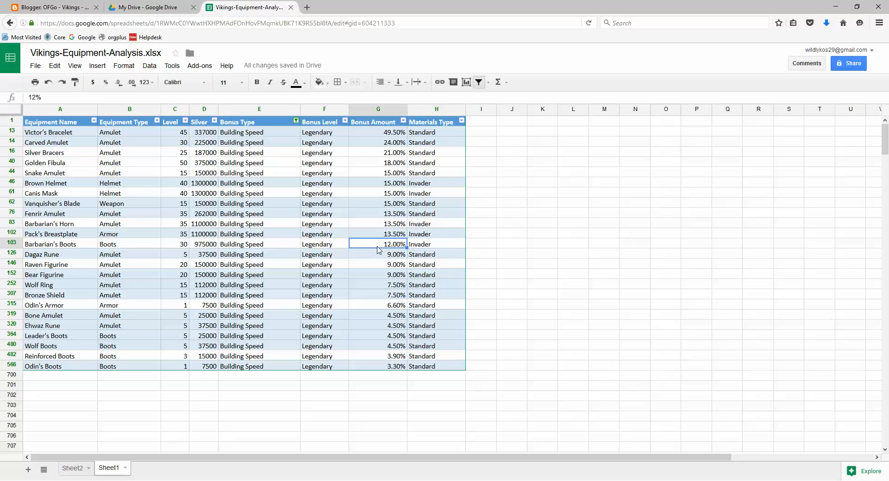
pyautogui.moveTo(287, 248)
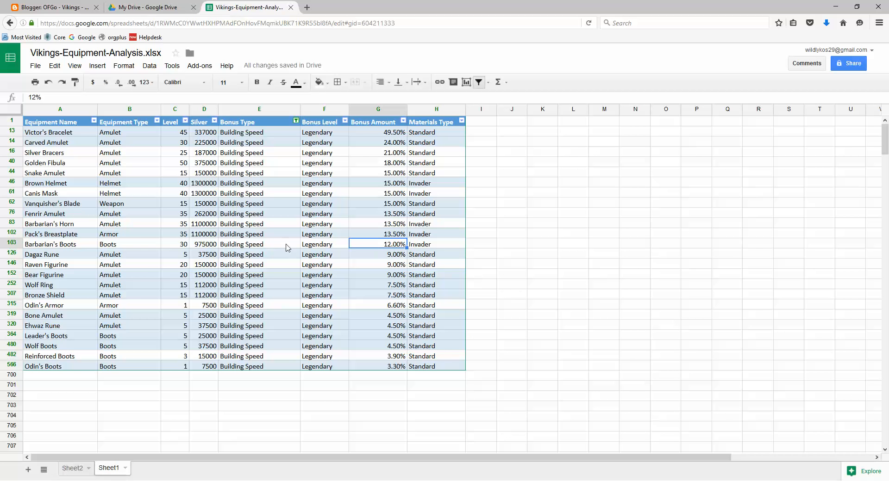
pyautogui.moveTo(145, 209)
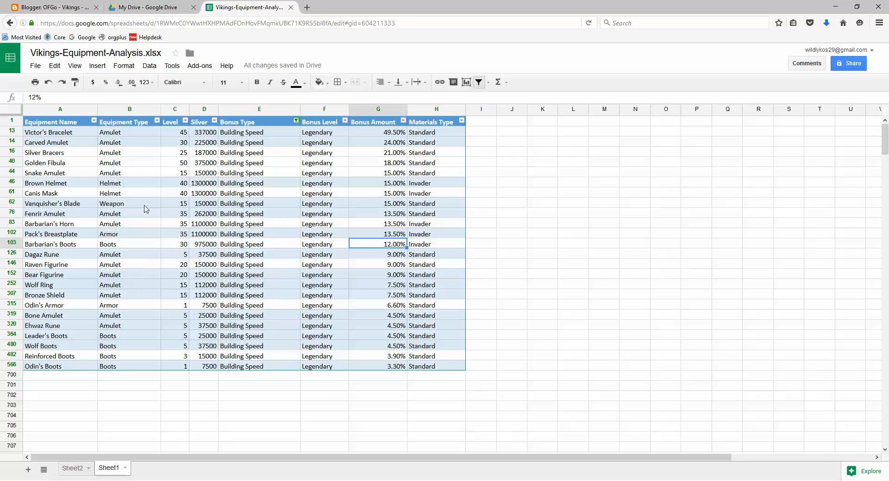
pyautogui.click(378, 183)
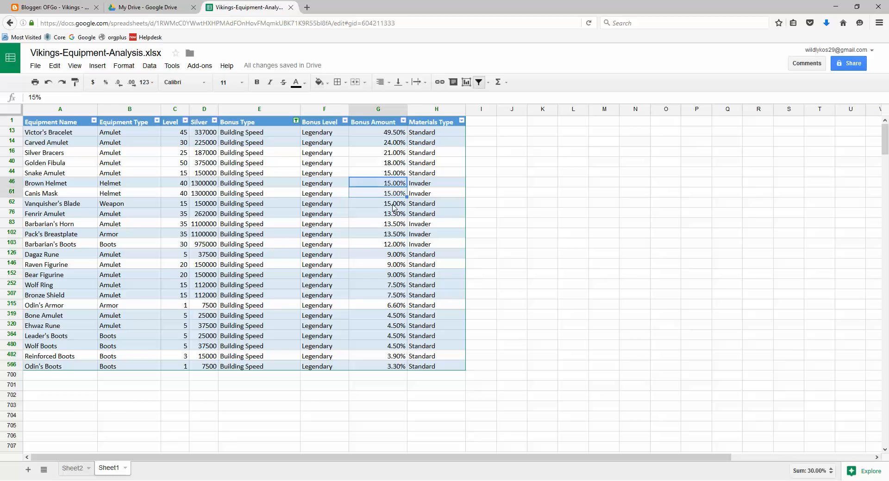
pyautogui.moveTo(90, 363)
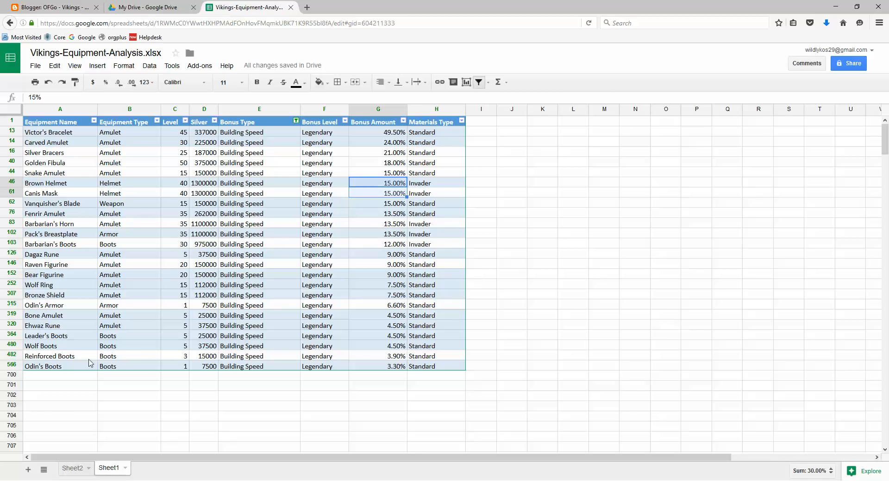
pyautogui.click(72, 467)
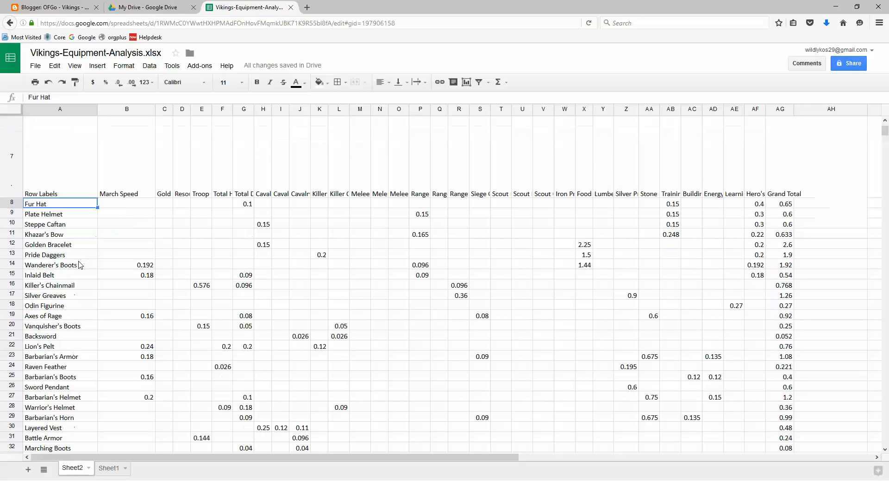
pyautogui.scroll(-3)
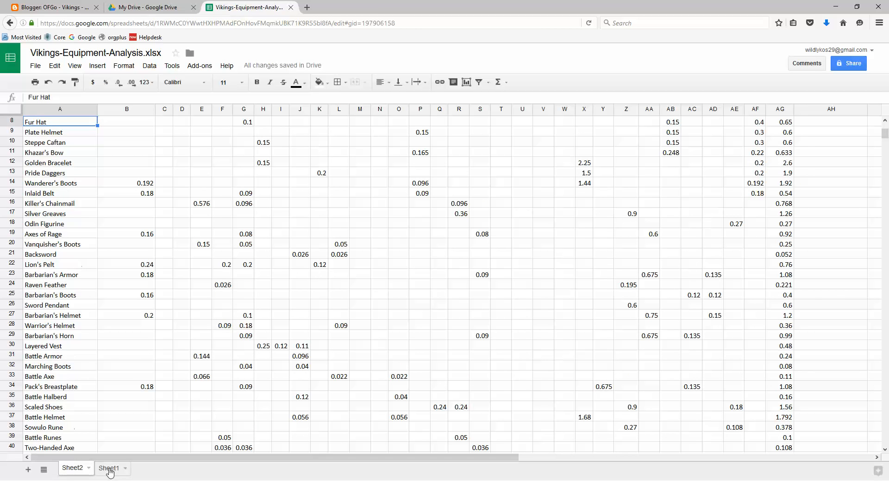
pyautogui.click(109, 467)
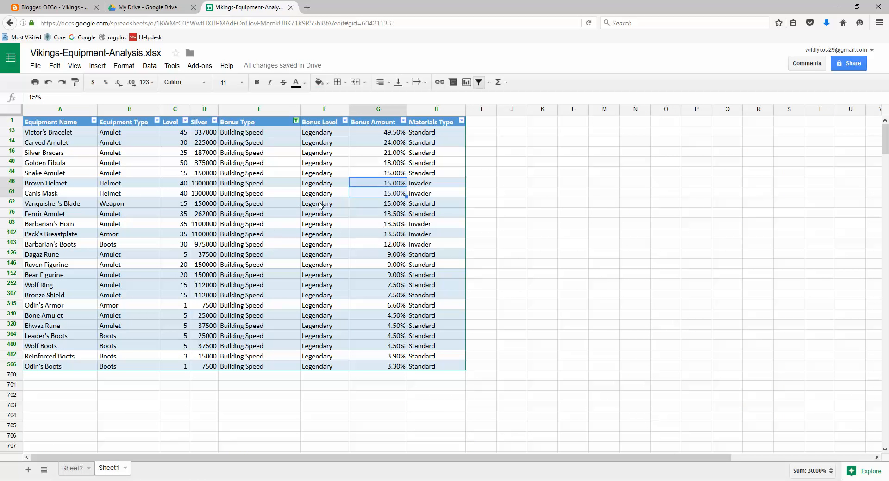
pyautogui.click(72, 467)
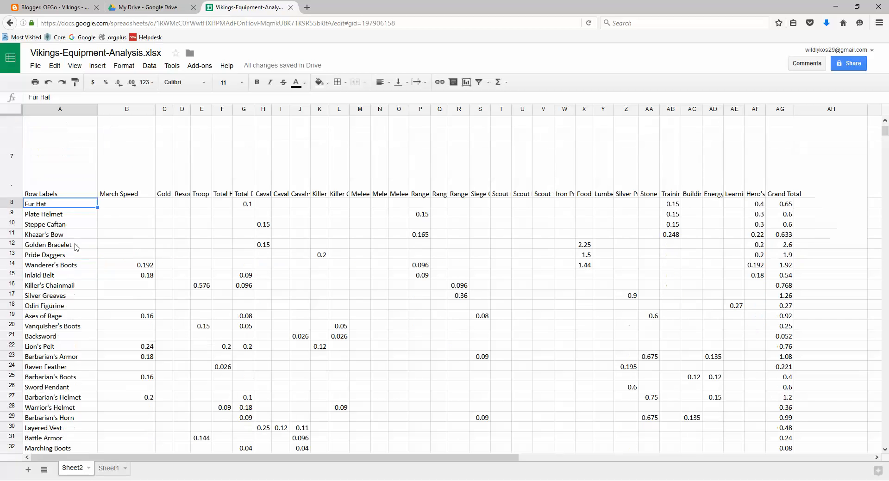
pyautogui.scroll(-3)
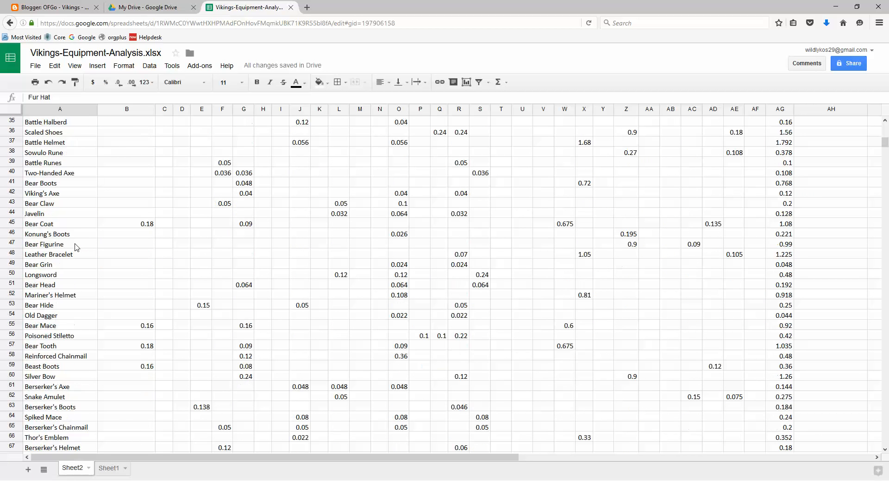
pyautogui.scroll(-3)
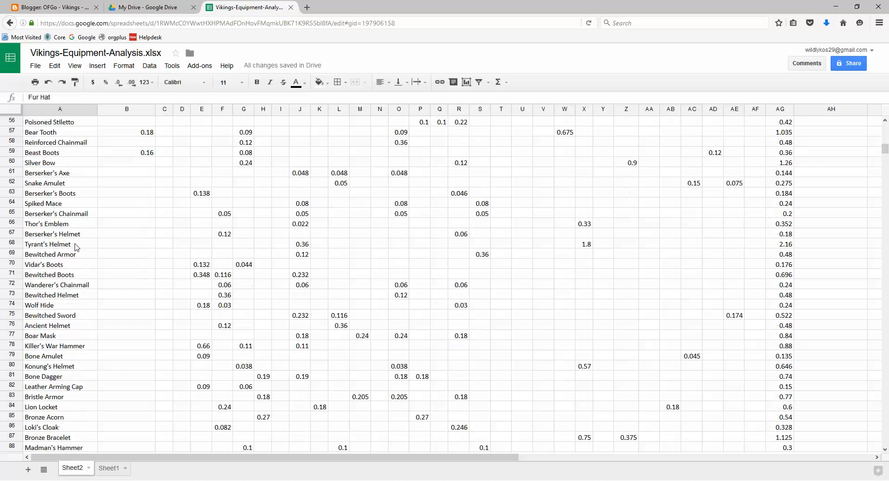
pyautogui.scroll(-3)
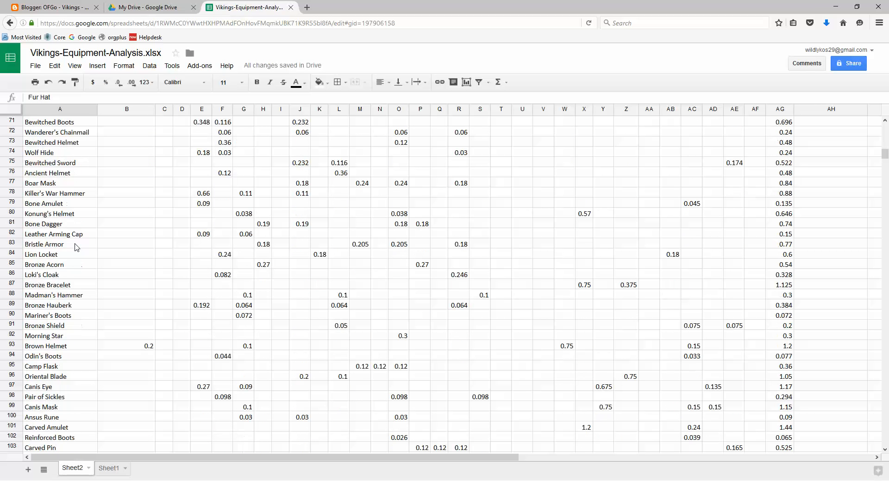
pyautogui.scroll(-3)
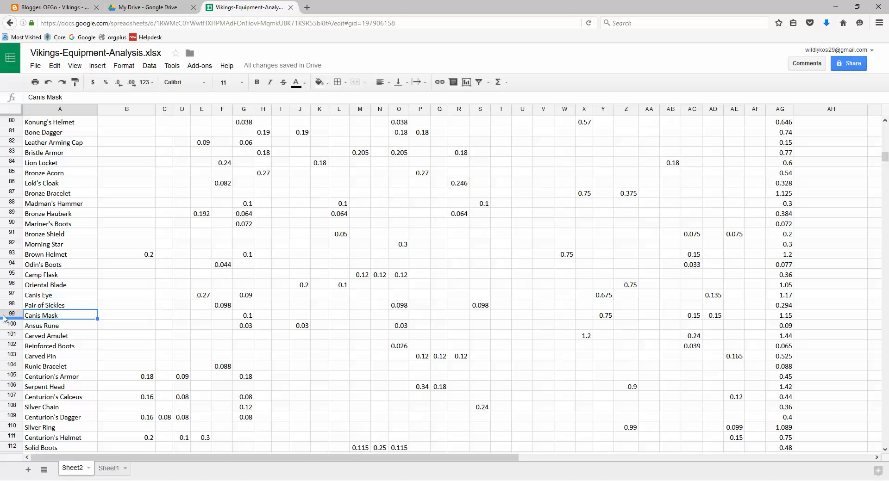
pyautogui.click(10, 316)
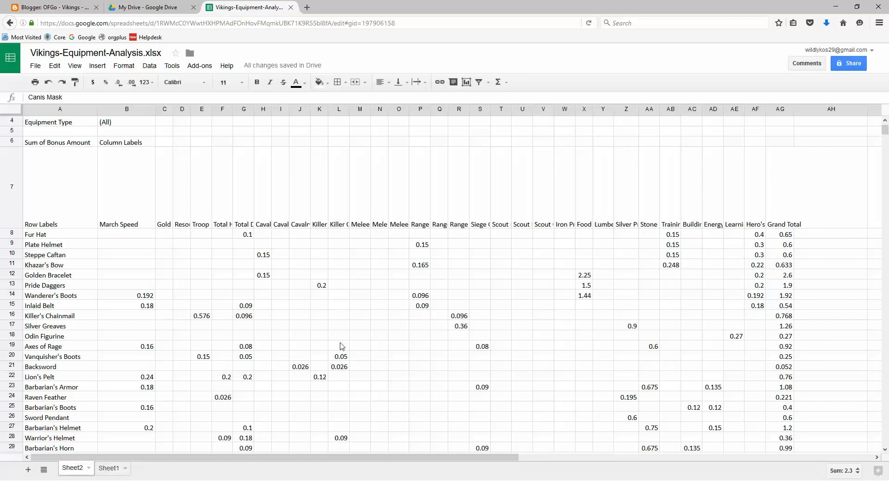
pyautogui.click(109, 469)
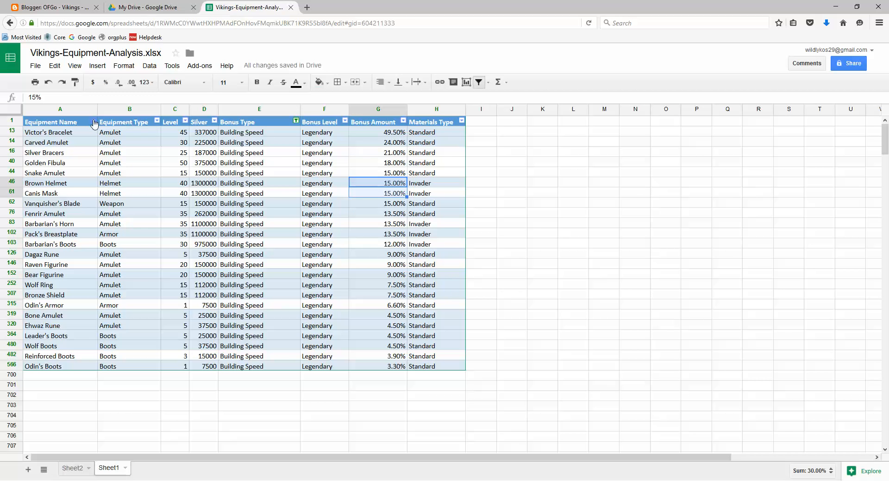
pyautogui.moveTo(58, 318)
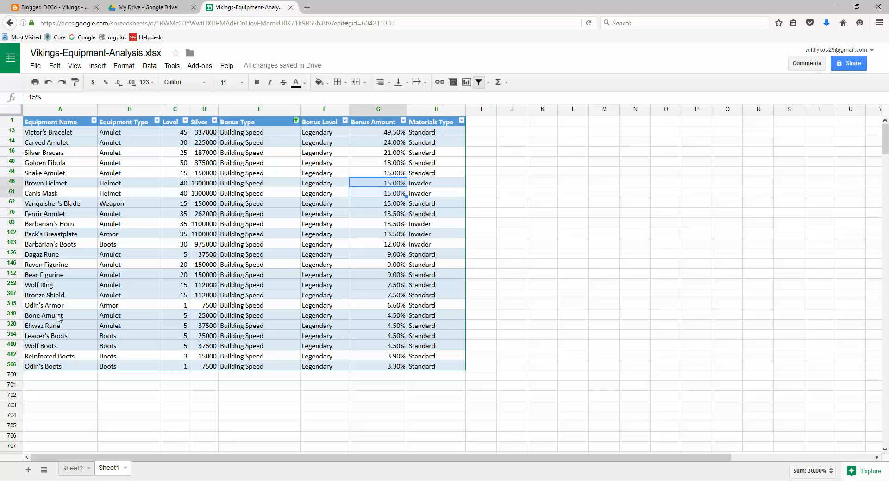
pyautogui.moveTo(264, 272)
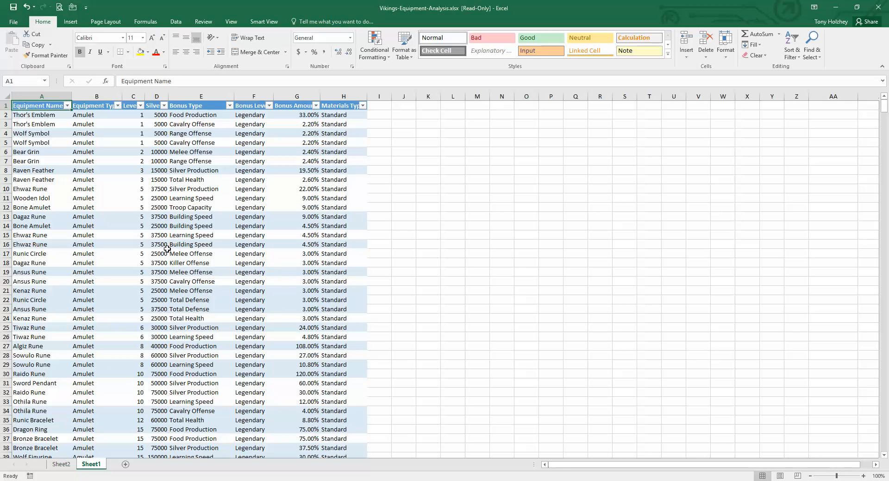
pyautogui.moveTo(523, 4)
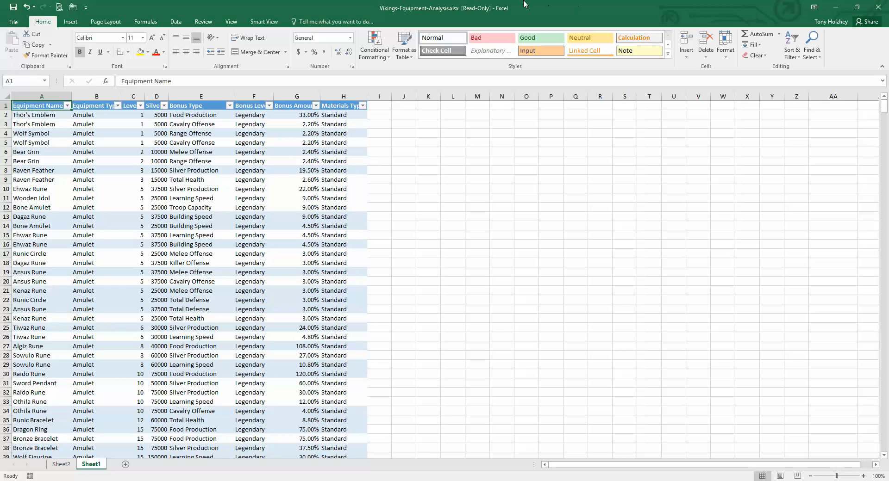
pyautogui.moveTo(77, 164)
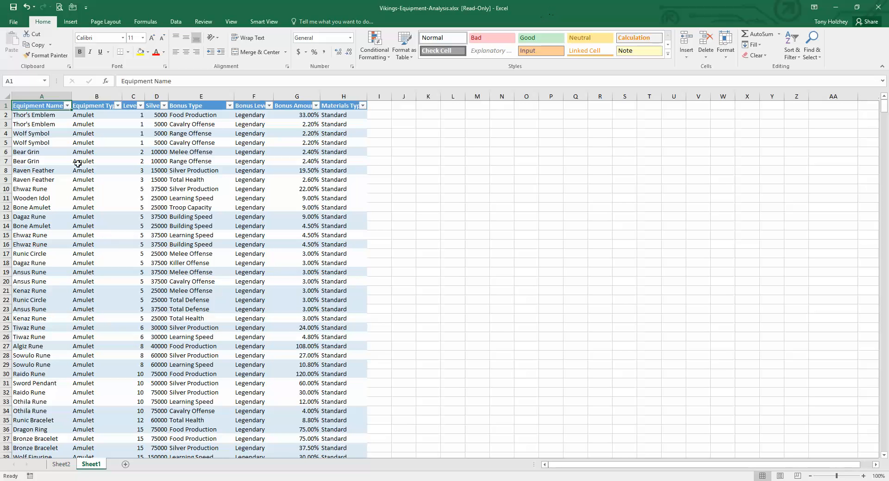
pyautogui.moveTo(34, 327)
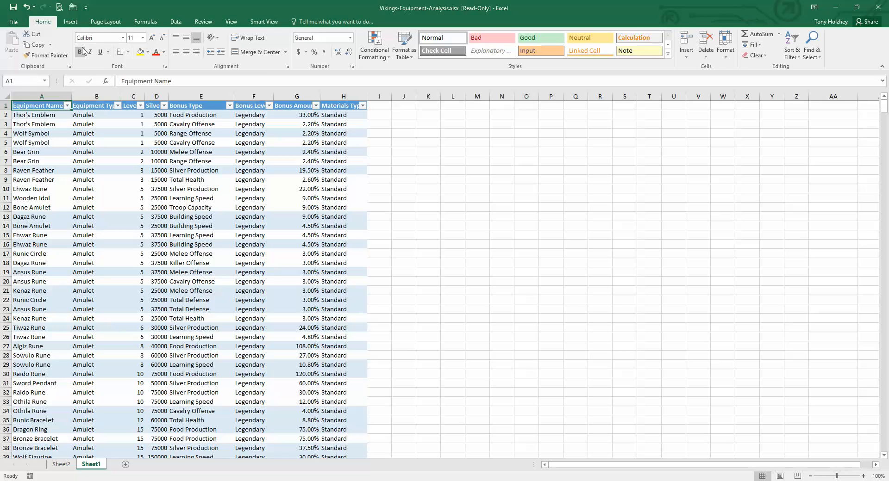
# Step: Switch to the Sheet2 pivot table of armor bonus amounts and show the PivotTable Analyze tools
pyautogui.click(69, 21)
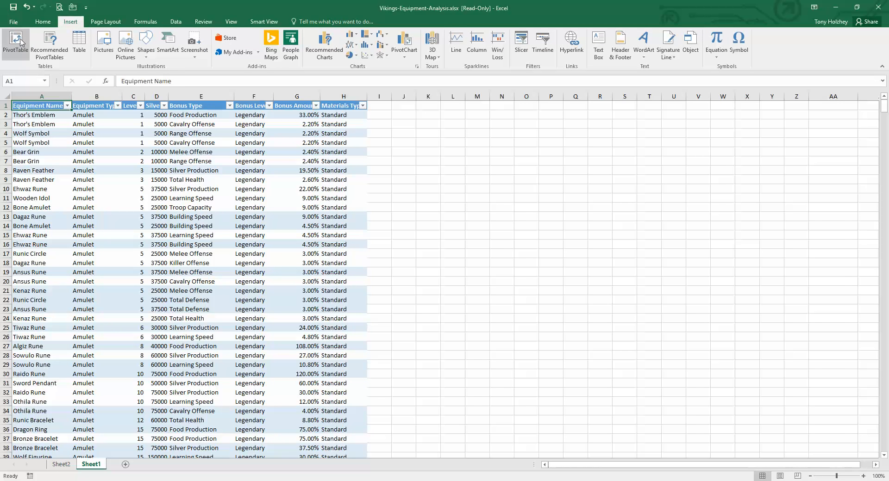
pyautogui.click(60, 464)
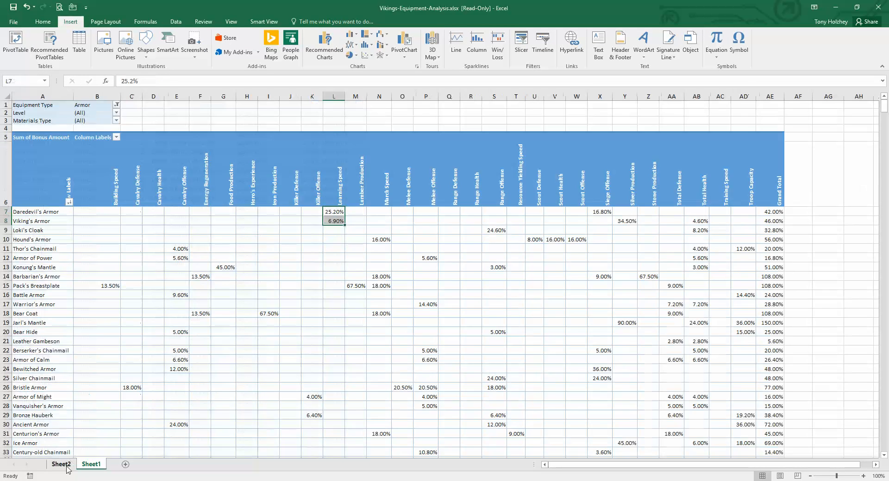
pyautogui.click(61, 463)
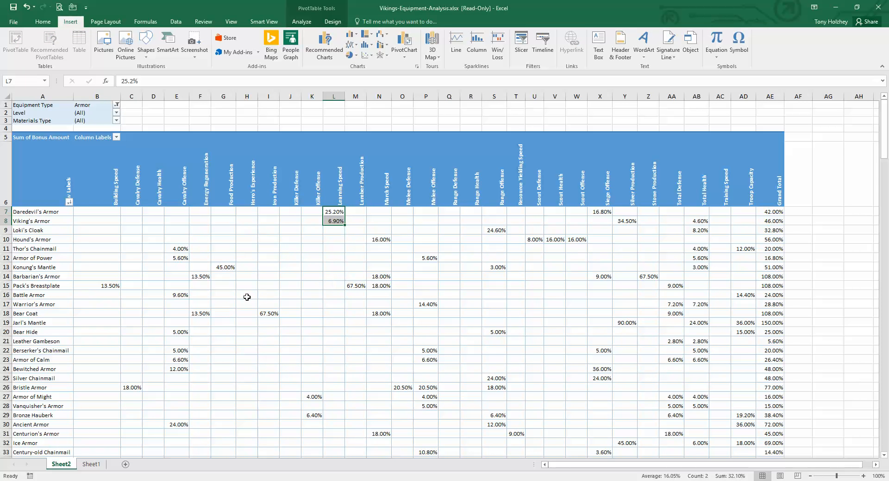
pyautogui.moveTo(246, 296)
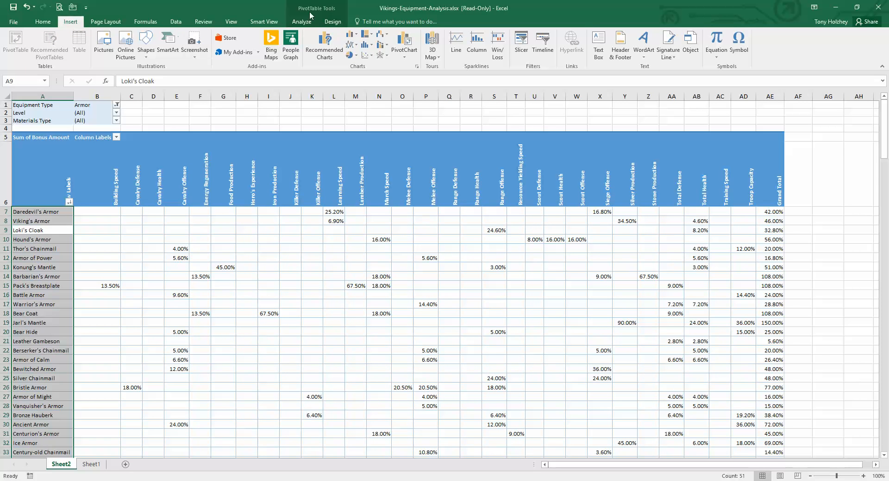
pyautogui.click(302, 22)
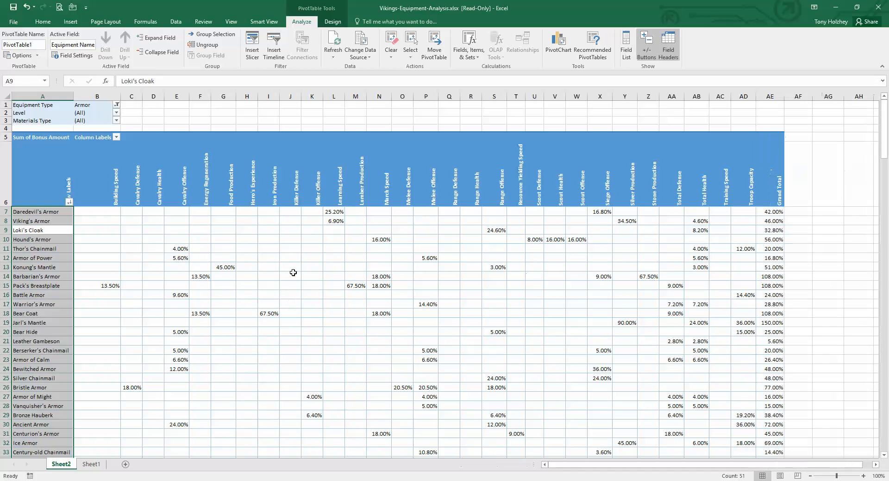
# Step: Change the Equipment Type report filter from Armor to (All)
pyautogui.click(130, 211)
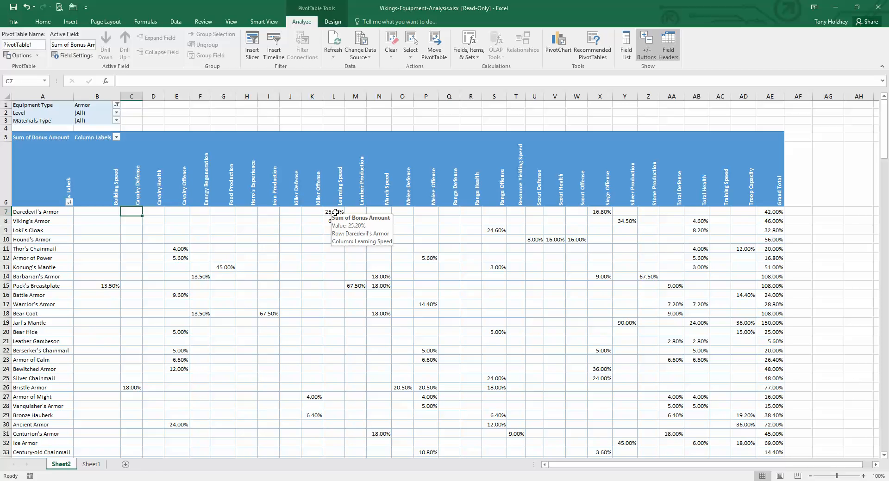
pyautogui.rightClick(333, 211)
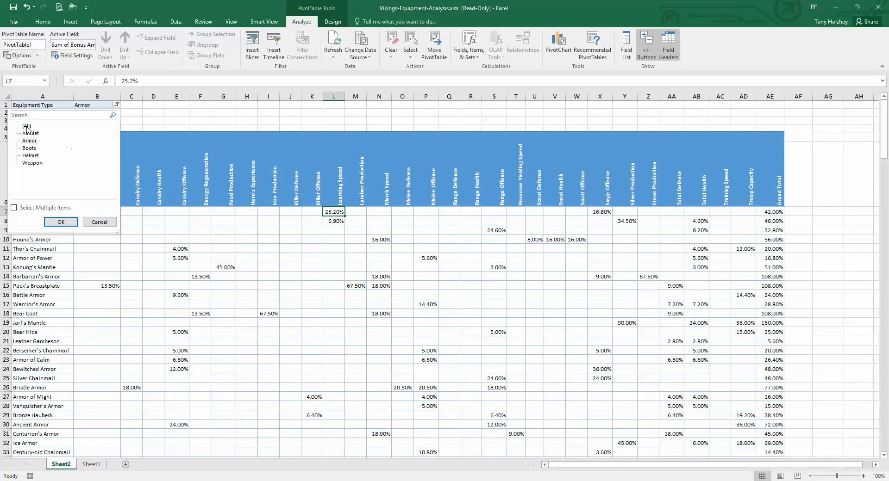
pyautogui.click(60, 222)
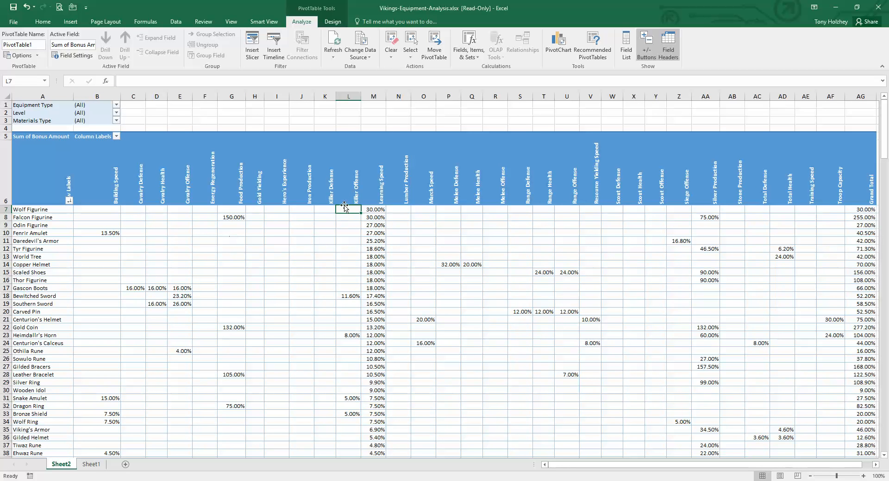
# Step: Inspect the top Wolf Figurine and Falcon Figurine rows at 30% learning speed
pyautogui.click(373, 210)
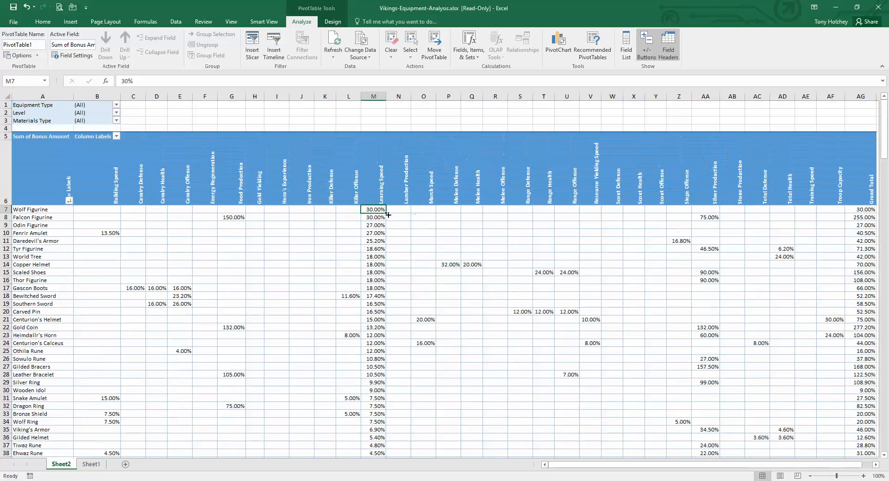
pyautogui.click(6, 209)
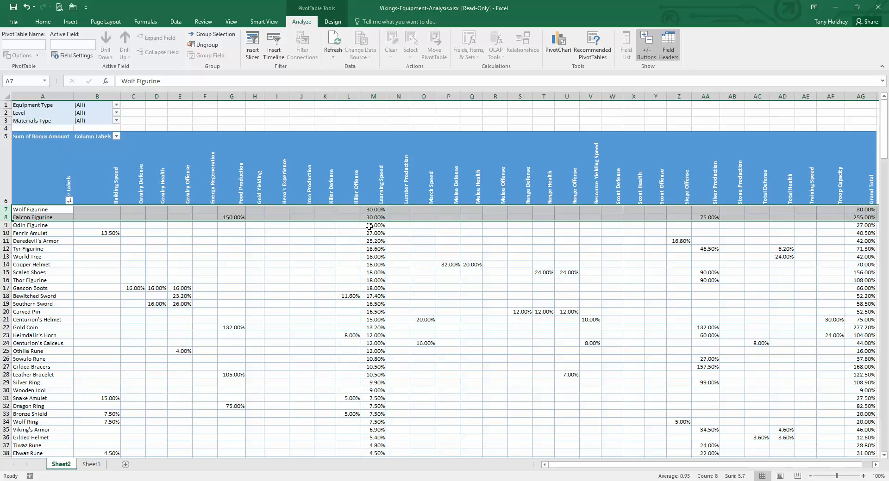
pyautogui.click(373, 209)
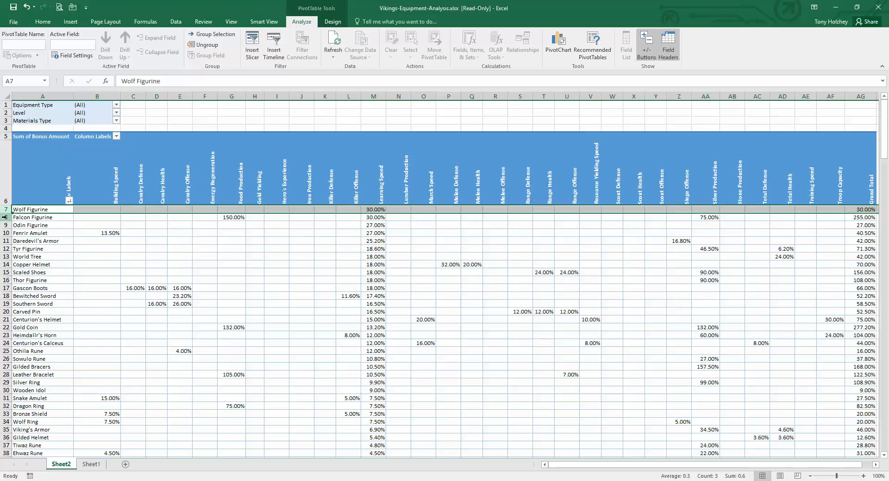
pyautogui.click(43, 217)
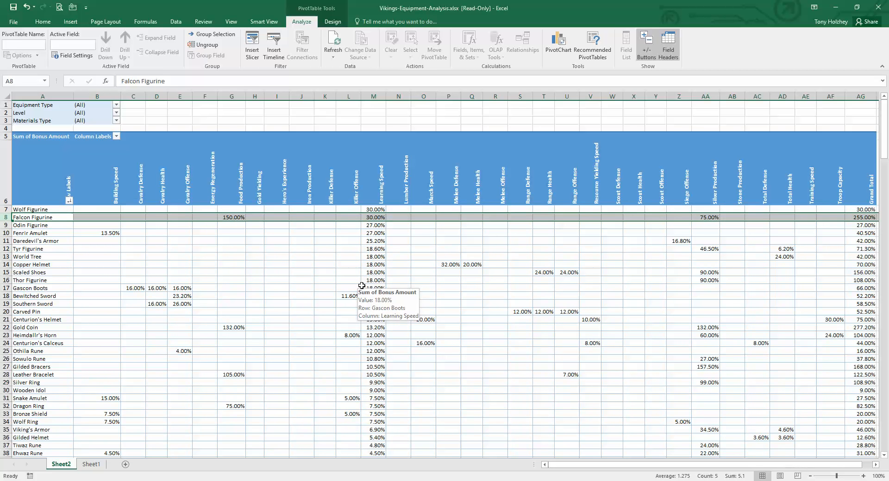
pyautogui.moveTo(261, 233)
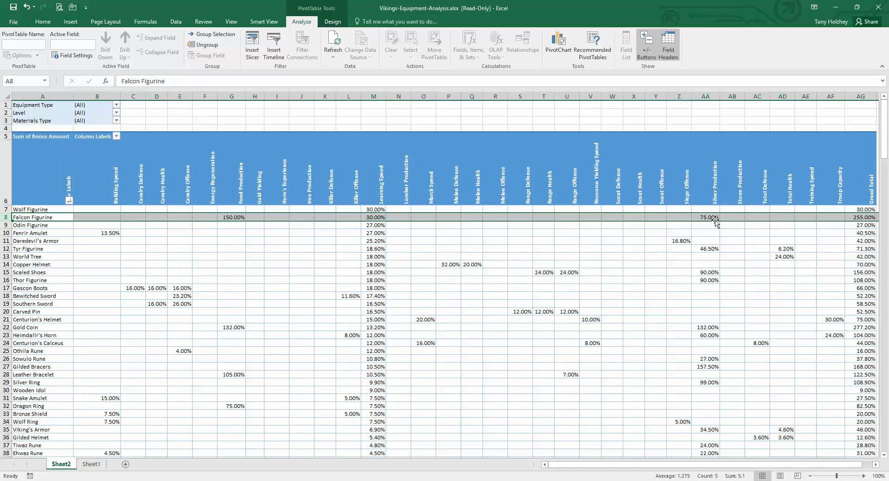
pyautogui.moveTo(710, 223)
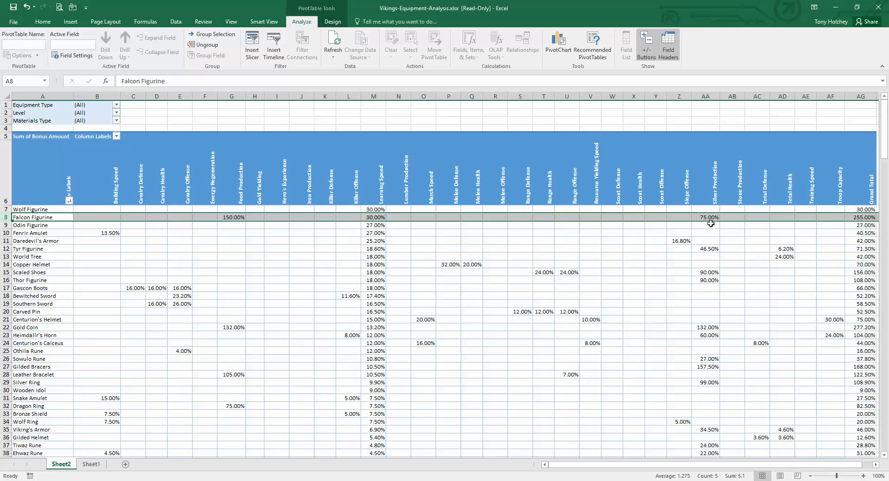
pyautogui.moveTo(583, 272)
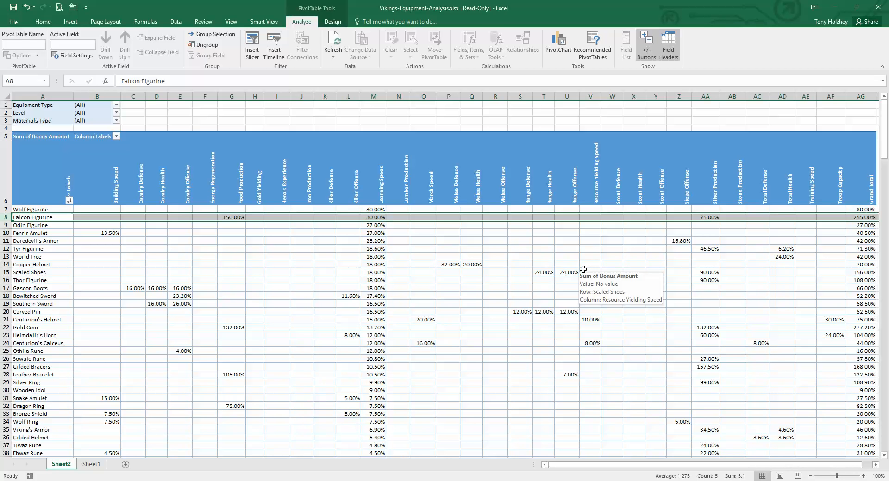
pyautogui.moveTo(405, 255)
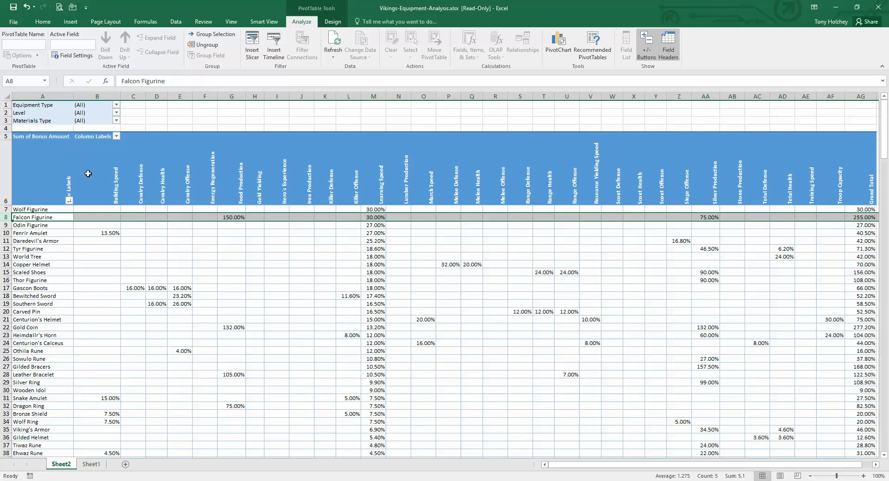
# Step: Set the Equipment Type report filter to Boots
pyautogui.click(117, 105)
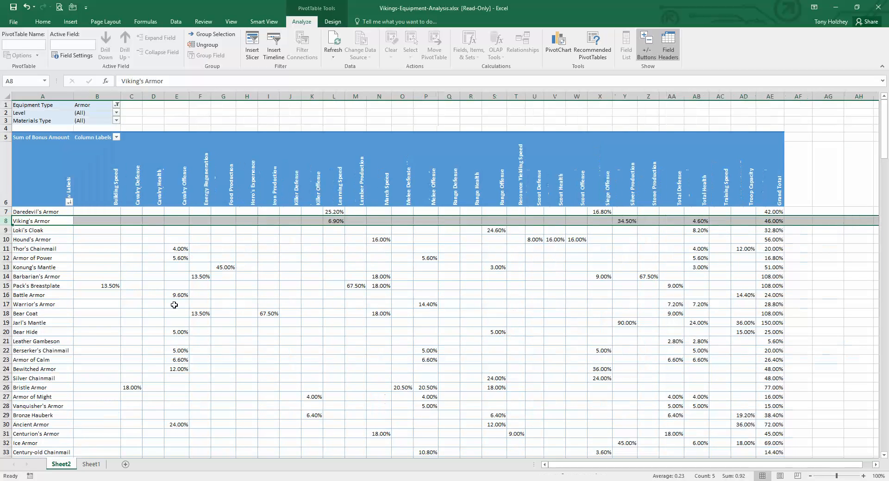
pyautogui.click(269, 277)
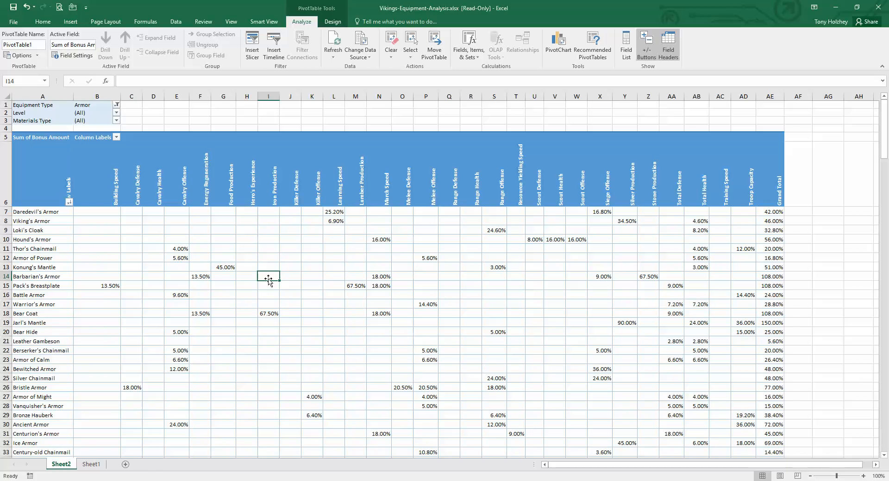
pyautogui.click(333, 211)
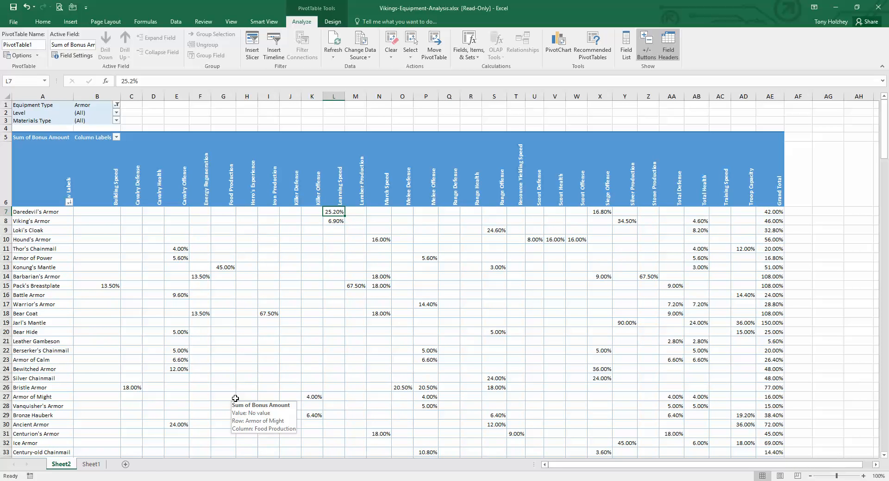
pyautogui.moveTo(278, 300)
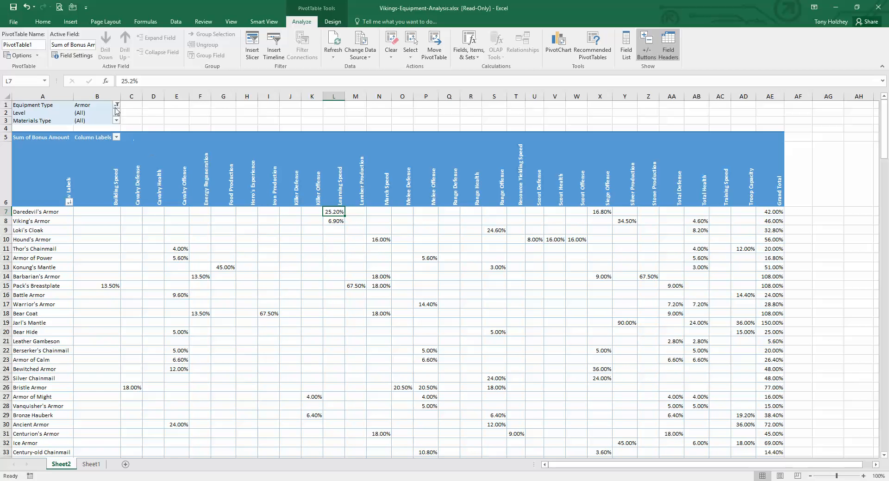
pyautogui.click(117, 104)
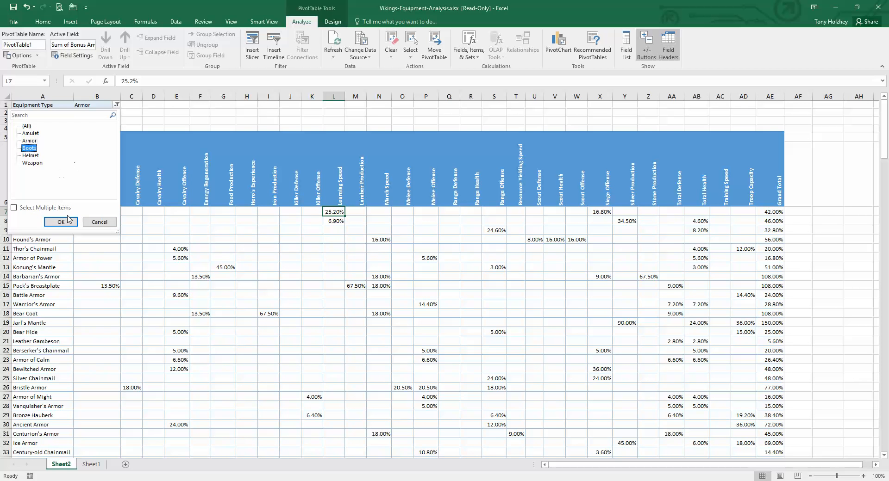
pyautogui.click(61, 222)
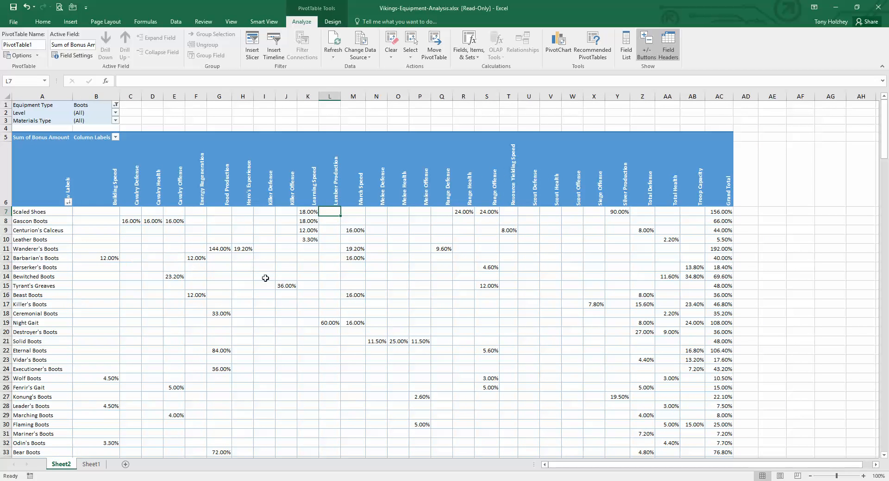
# Step: Select the 18% learning speed values of Scaled Shoes and Gascon Boots
pyautogui.moveTo(308, 212); pyautogui.dragTo(308, 222)
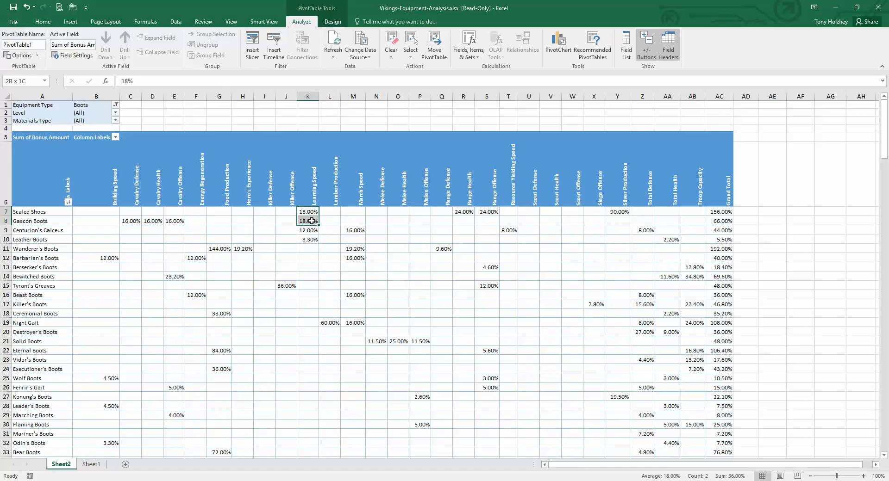
pyautogui.click(131, 221)
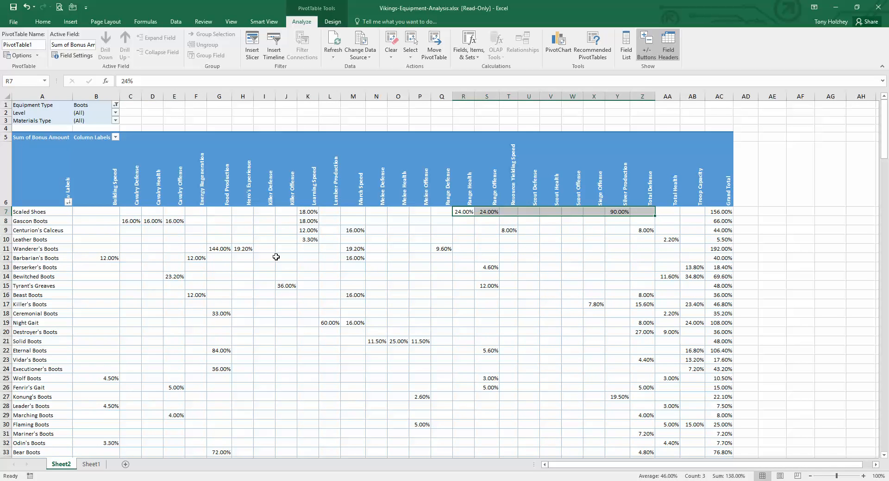
pyautogui.moveTo(276, 256)
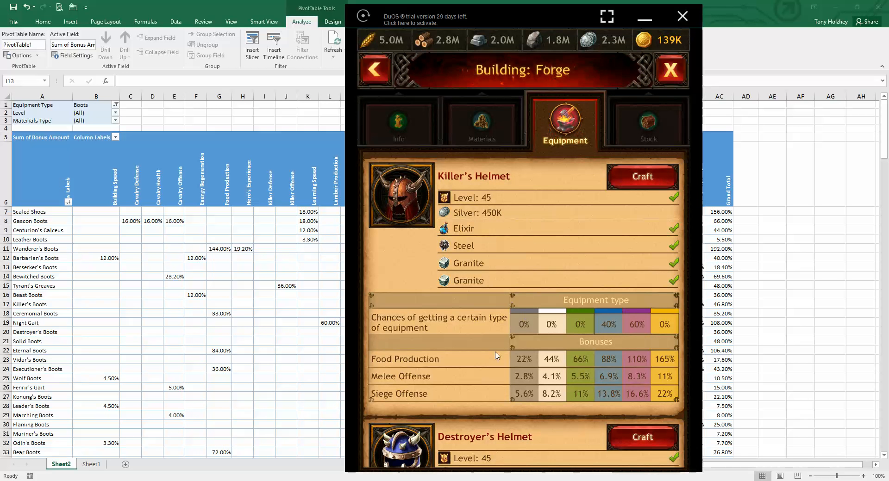
# Step: Scroll the Forge's helmet crafting entries with their materials and bonuses
pyautogui.scroll(-3)
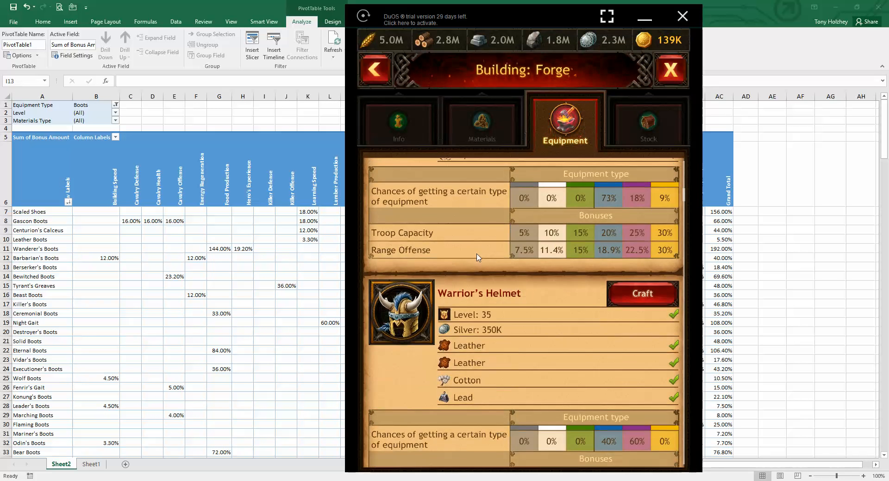